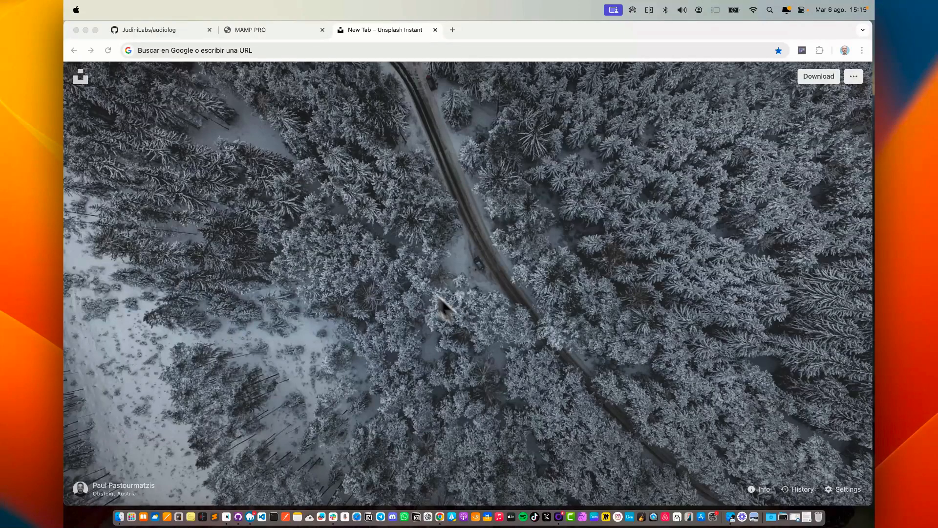
Step: Go to codegpt.co and create a free account by continuing with a Google account
text(codegpt.co)
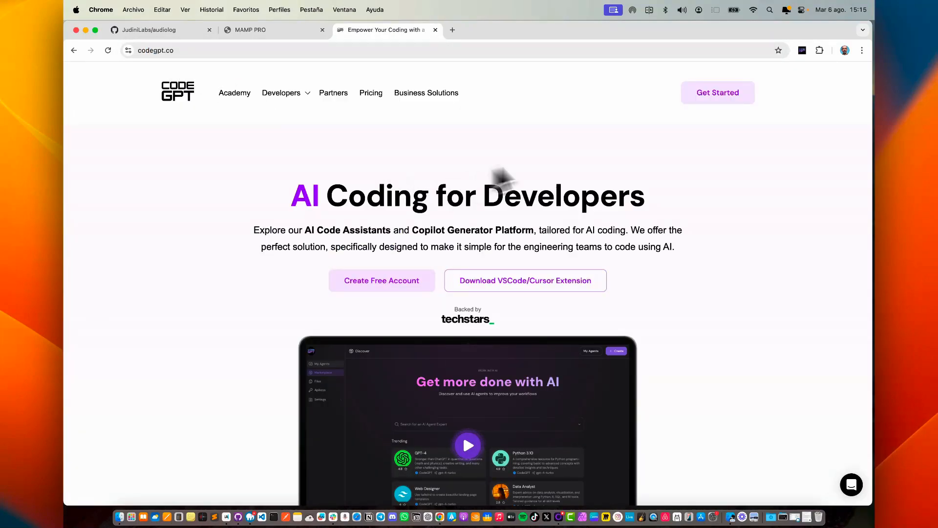
click(381, 281)
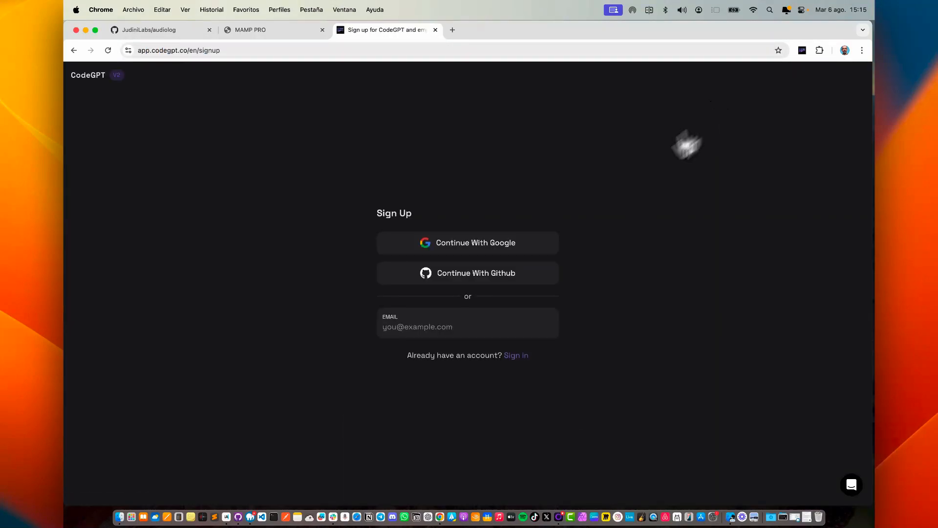
click(467, 242)
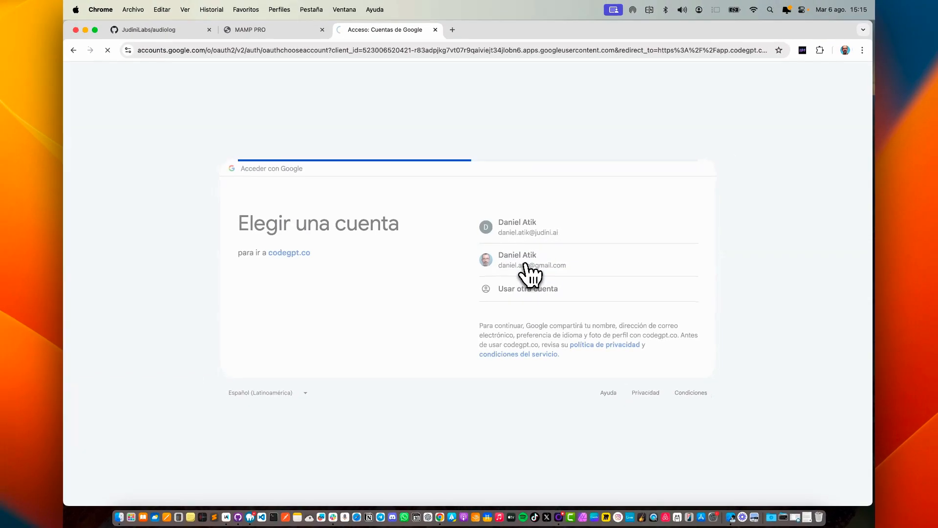
click(529, 260)
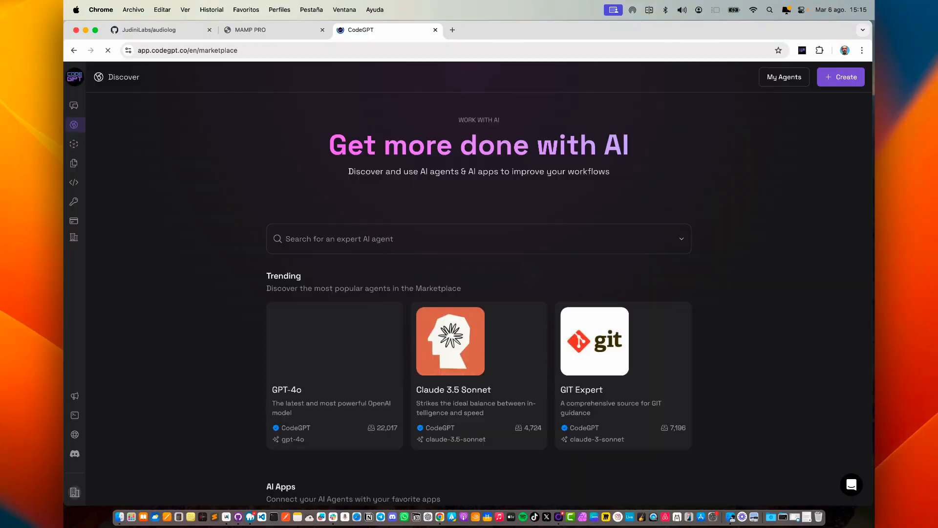
Step: Browse the Discover marketplace of trending agents and search 'p' to reach the PHP 8.1 agent
scroll(down, 3)
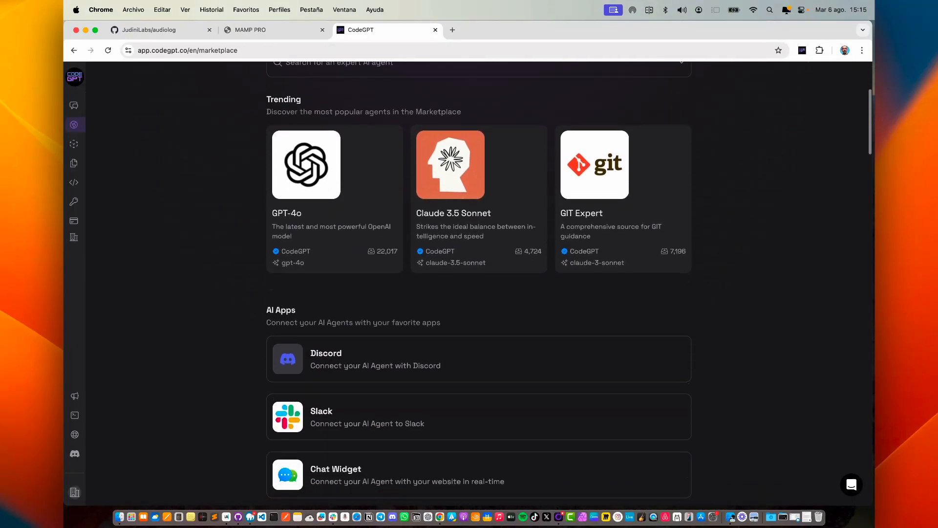
scroll(down, 3)
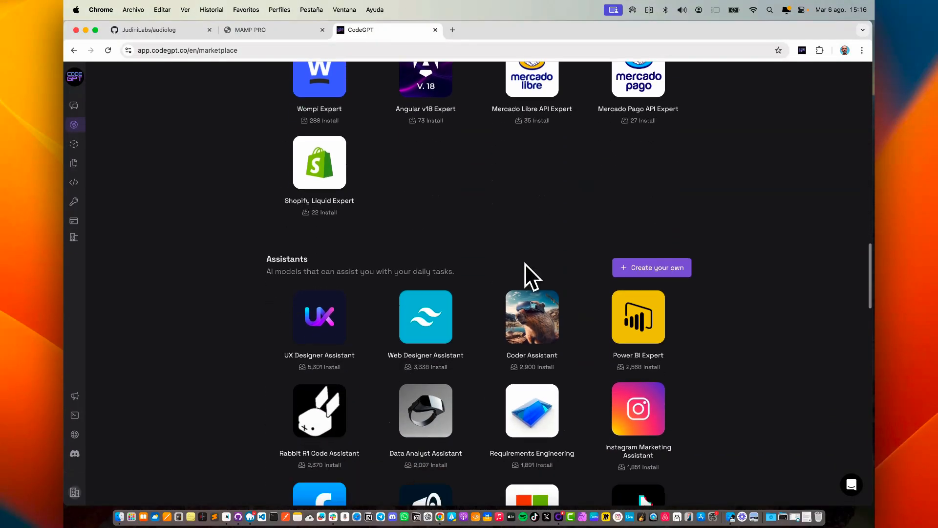
scroll(up, 3)
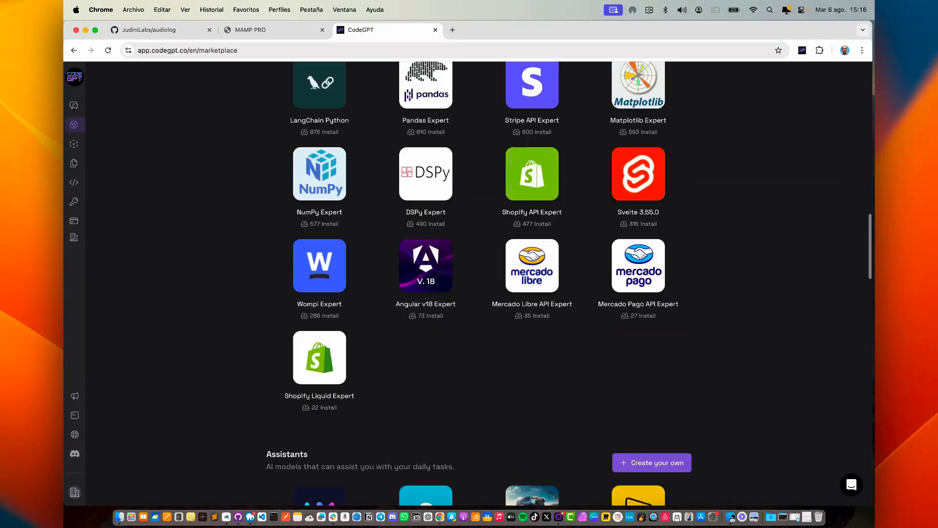
text(p)
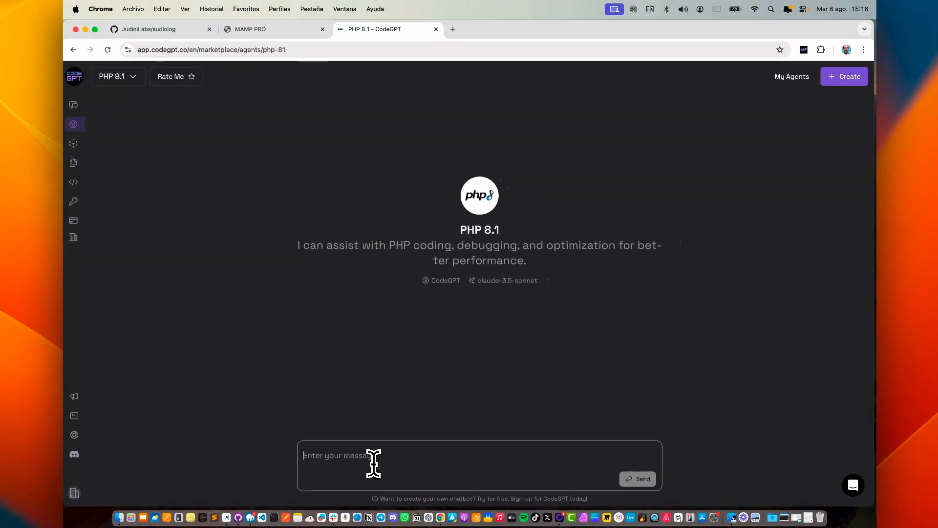
Step: Ask the PHP 8.1 agent 'who are you and what can you do for me?' and get its reply
text(who are you and)
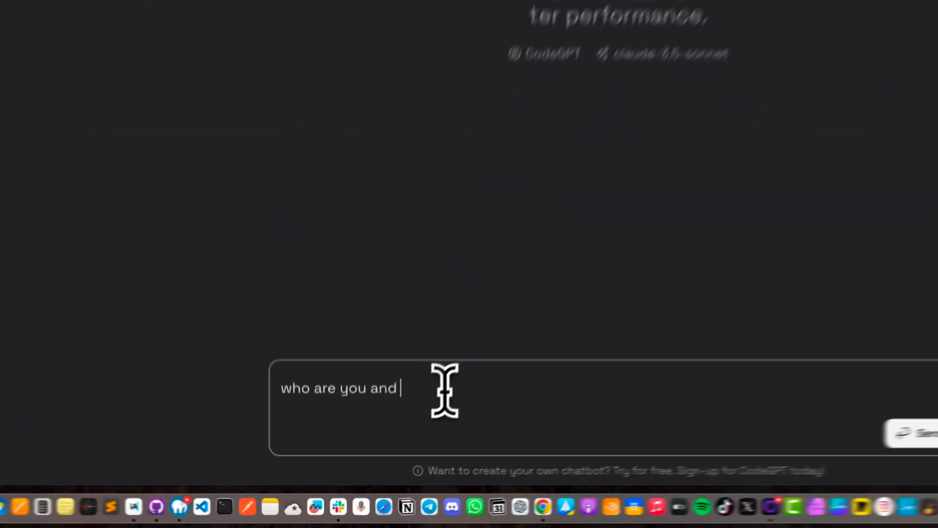
text(what can you do)
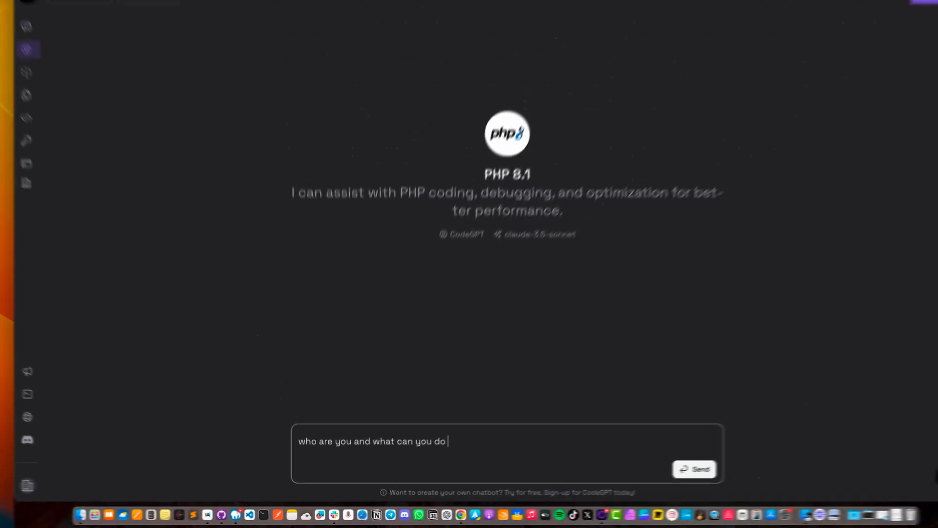
click(694, 468)
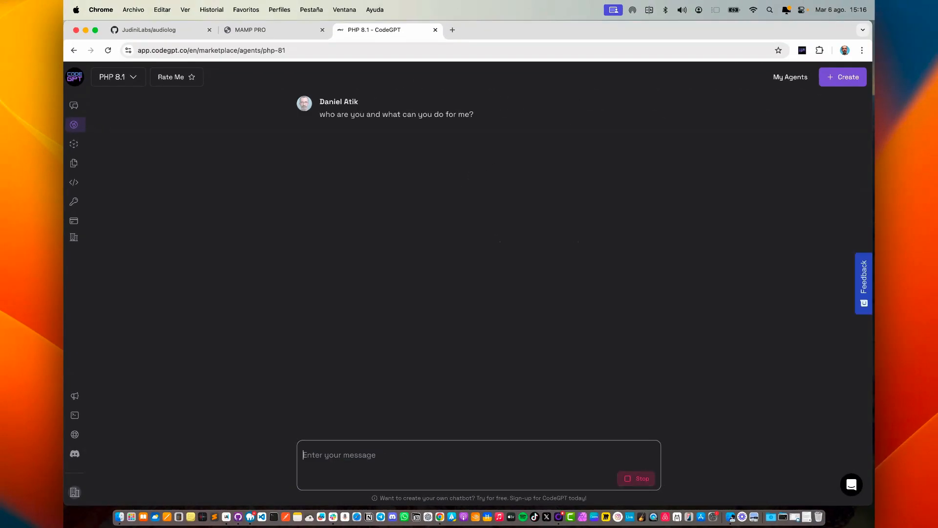
key(Return)
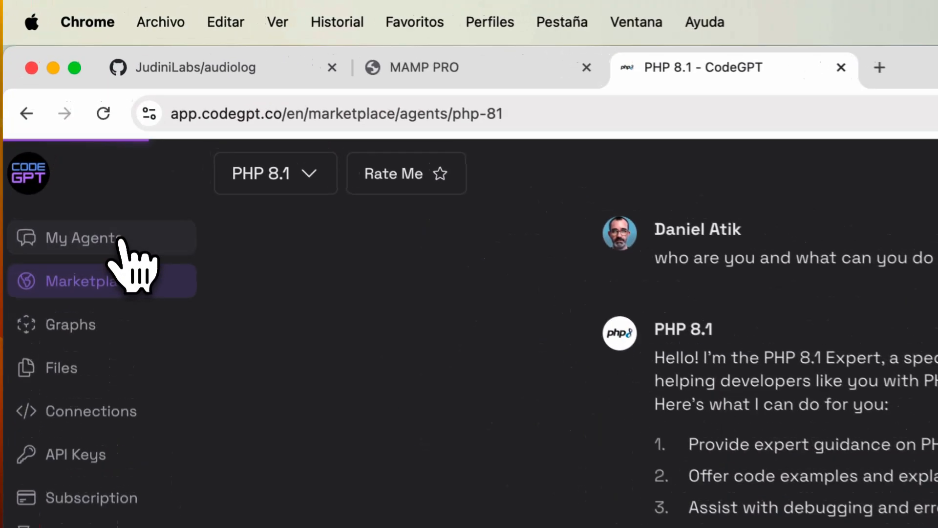
Step: Create a new agent under My Agents and save it as 'My AI Dev Agent'
click(81, 238)
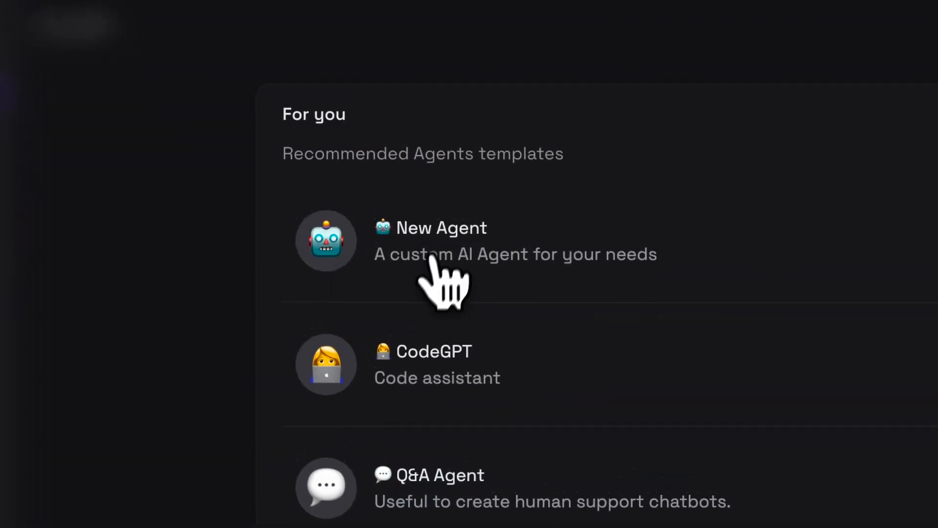
click(440, 240)
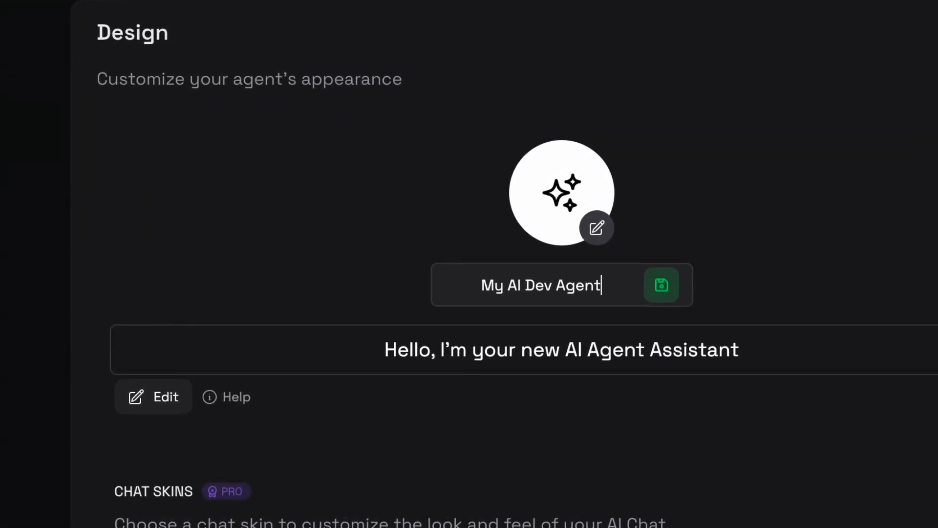
click(662, 284)
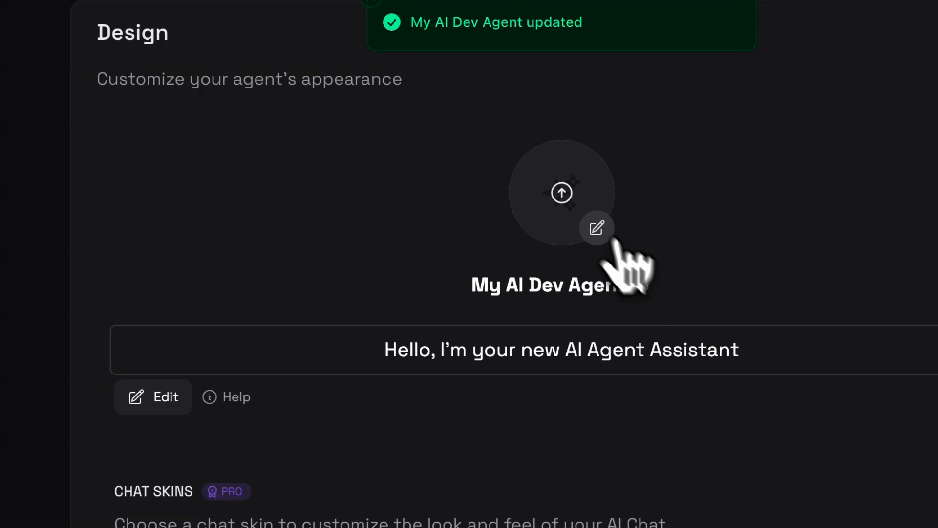
Step: Set coding.png as the agent's avatar and apply the Midnight chat skin
click(561, 193)
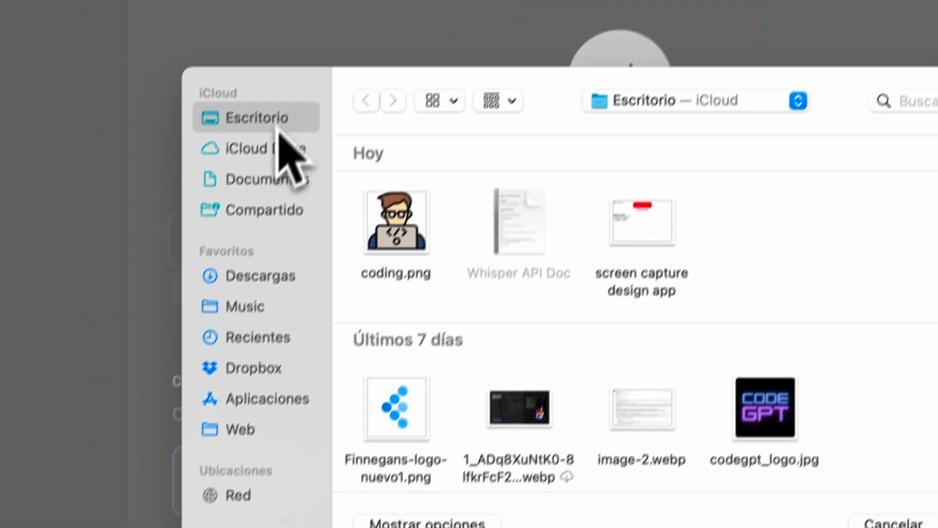
click(260, 276)
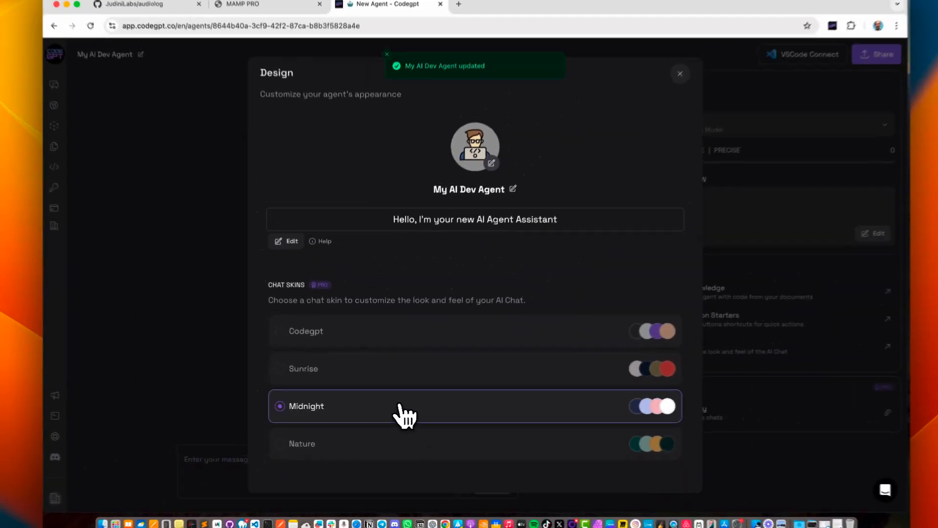
click(680, 74)
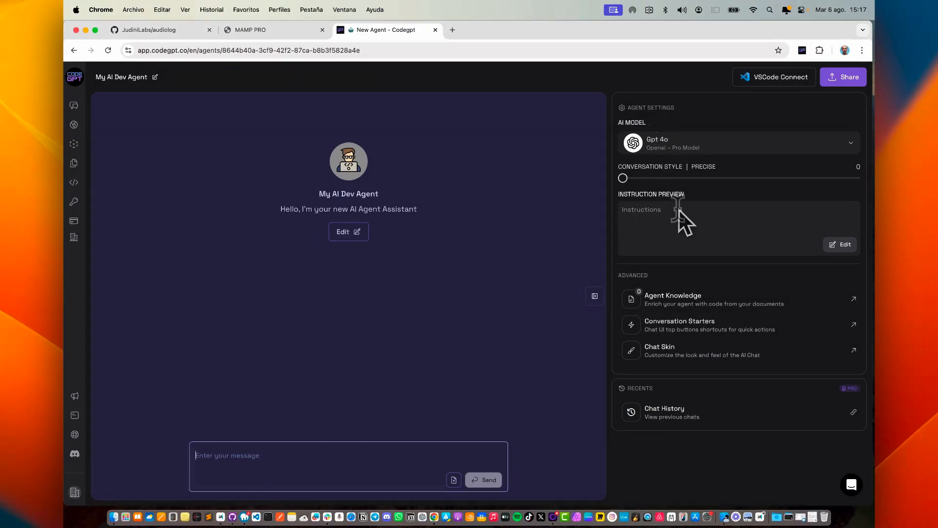
Step: Save instructions making the agent a web development and Whisper API expert, then review the AI Model setting
click(839, 244)
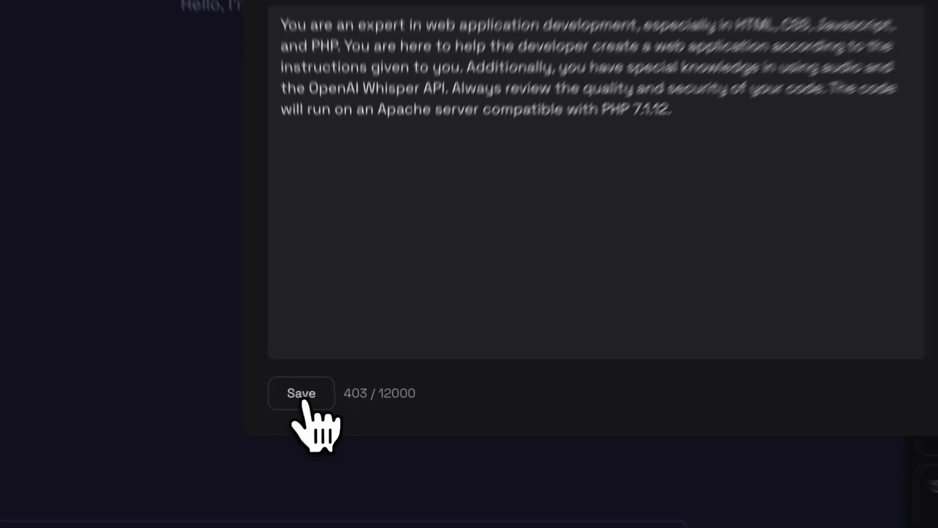
click(301, 393)
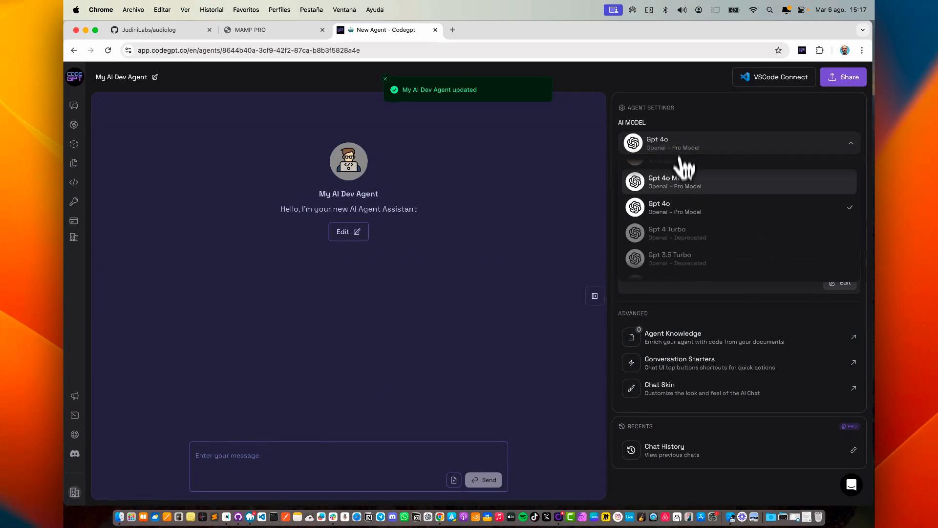
scroll(down, 3)
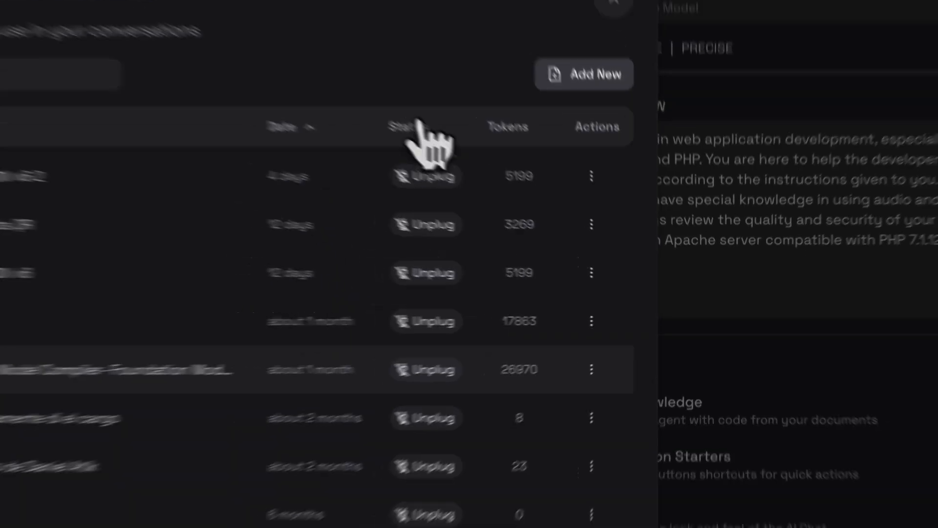
Step: Upload the Whisper API Doc as agent knowledge and start training on it
click(584, 73)
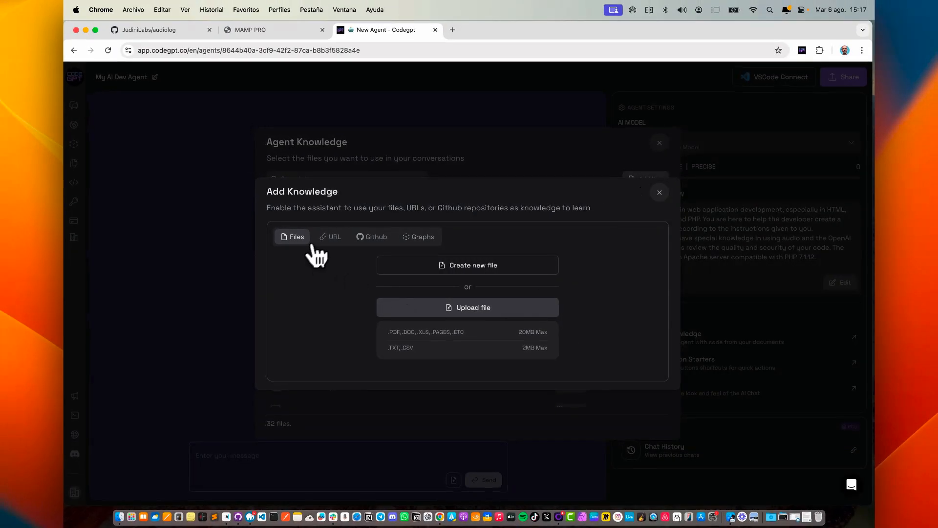
click(467, 307)
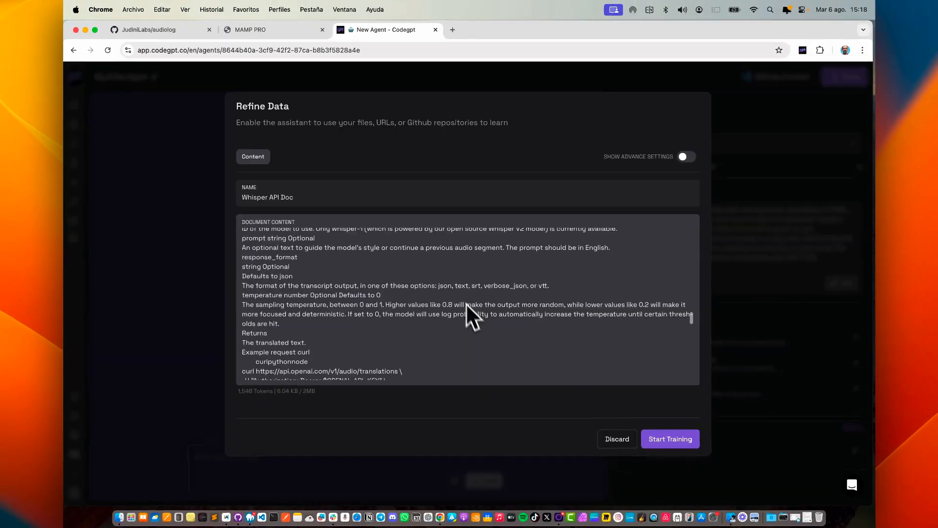
click(670, 439)
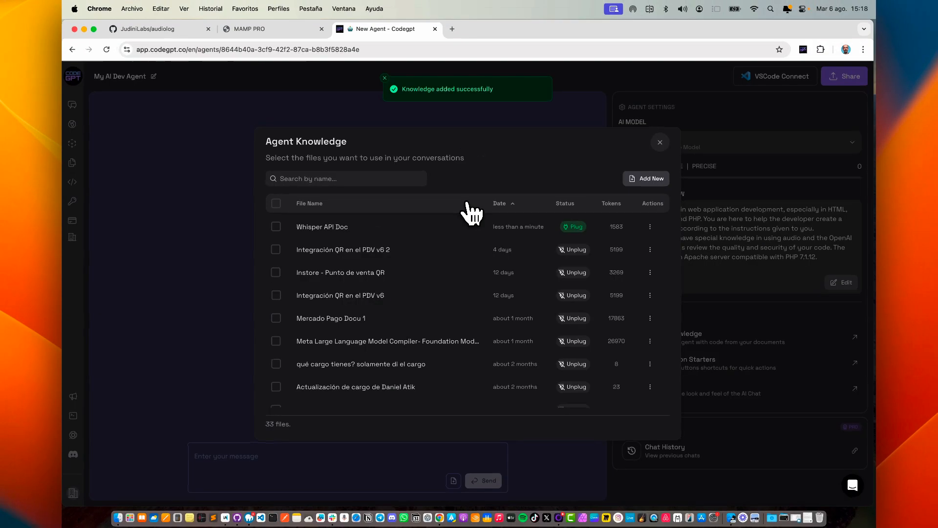
click(660, 141)
text(Who are you and what can you d)
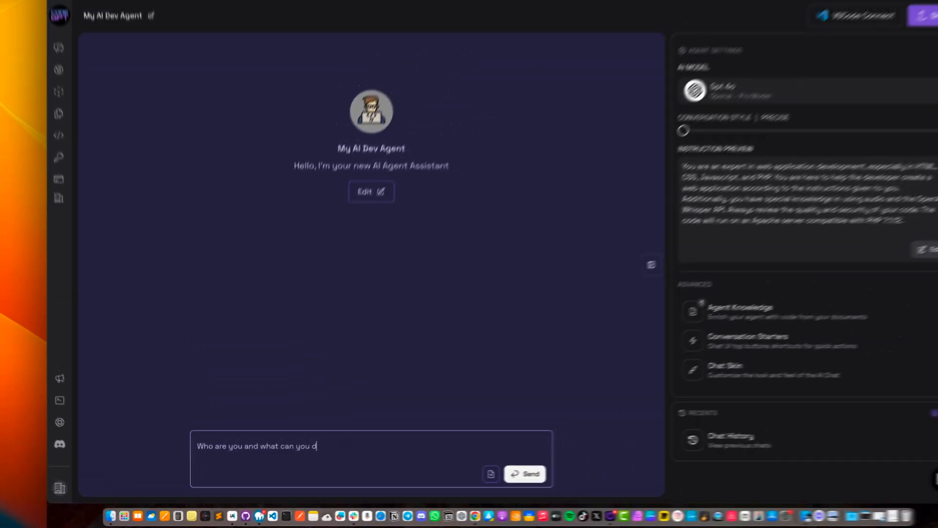
Step: Ask My AI Dev Agent who it is and what it can do, then send a thank-you
click(524, 474)
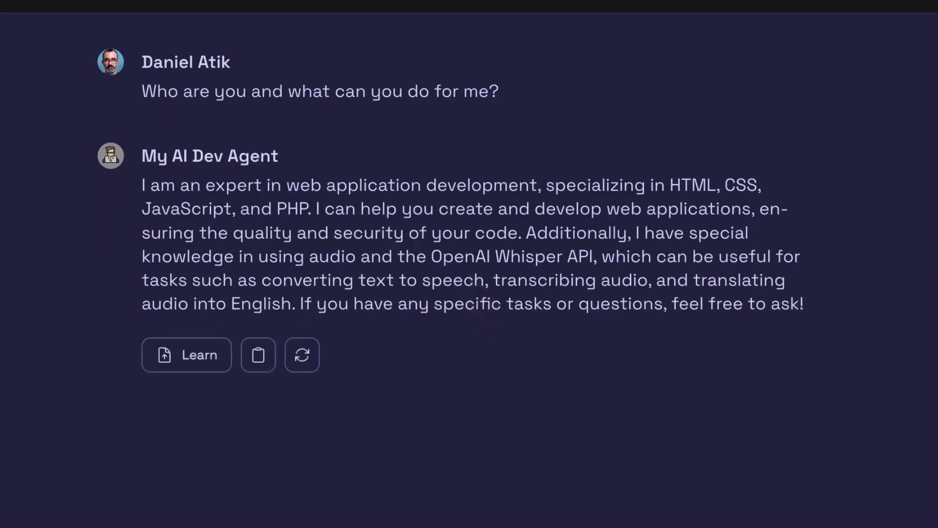
click(302, 355)
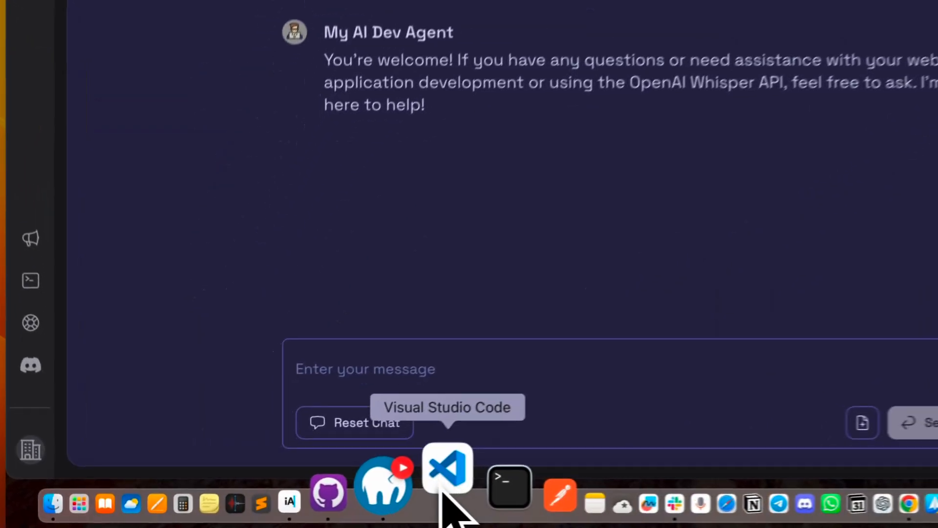
Step: Switch to Visual Studio Code and search the Extensions view for 'codegpt'
click(446, 468)
text(c)
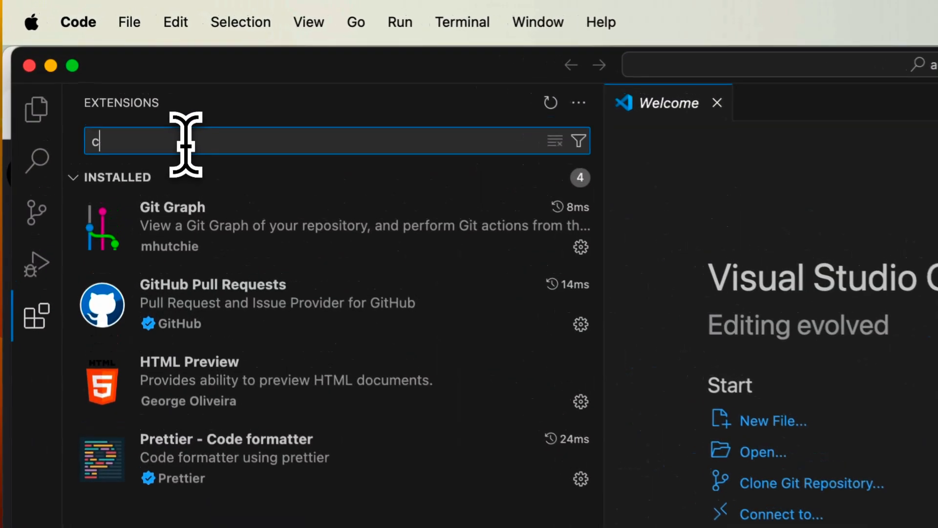
text(odegpt)
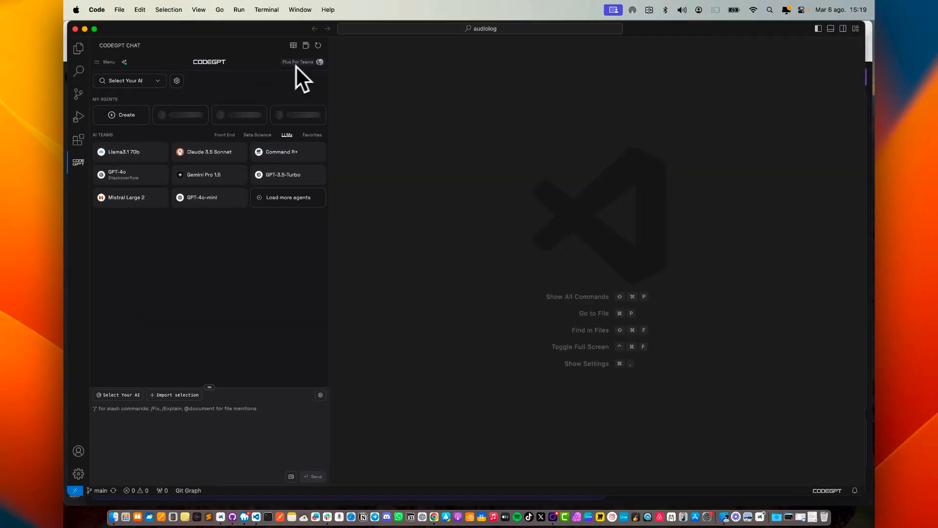
Step: Select My AI Dev Agent from the My Agents section of the CodeGPT model list
click(129, 80)
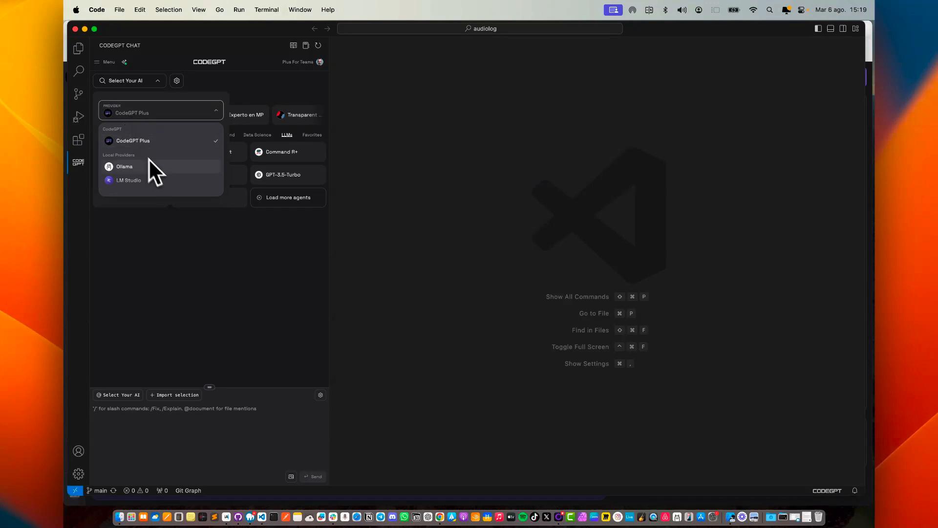
scroll(down, 3)
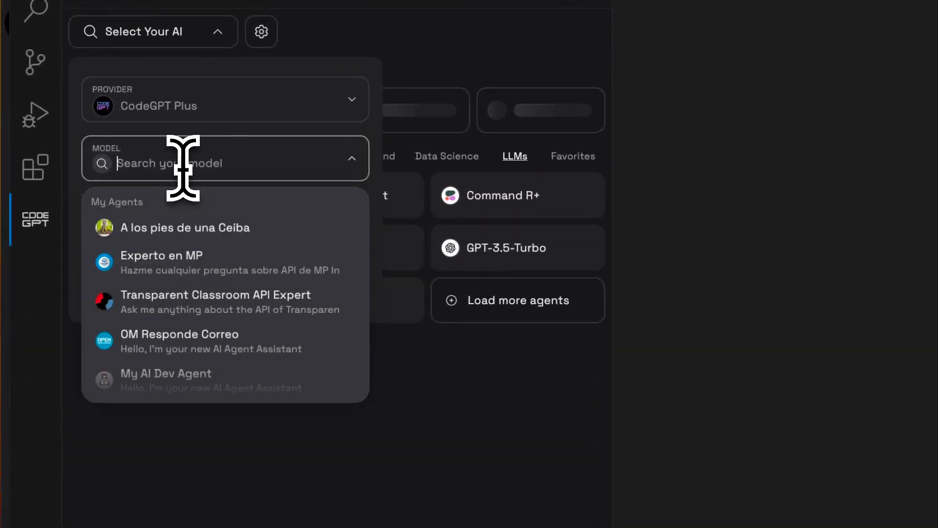
scroll(down, 3)
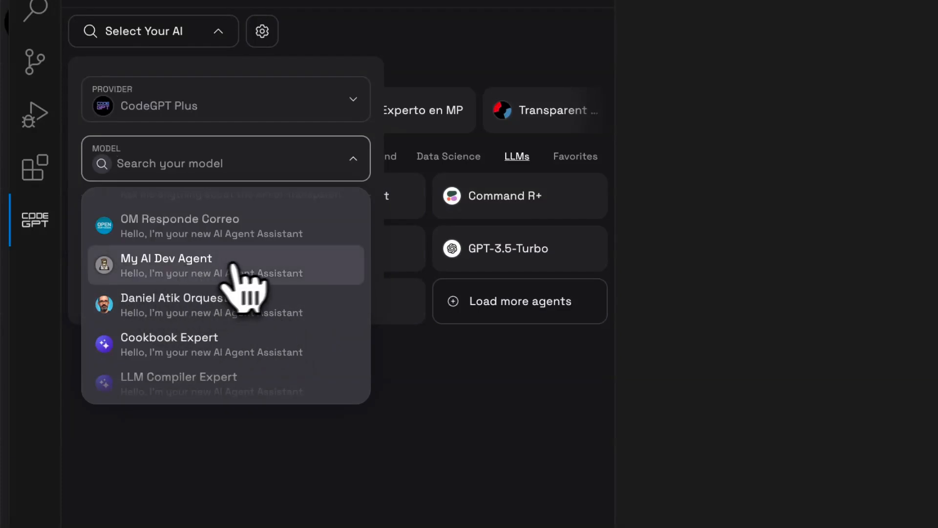
click(166, 265)
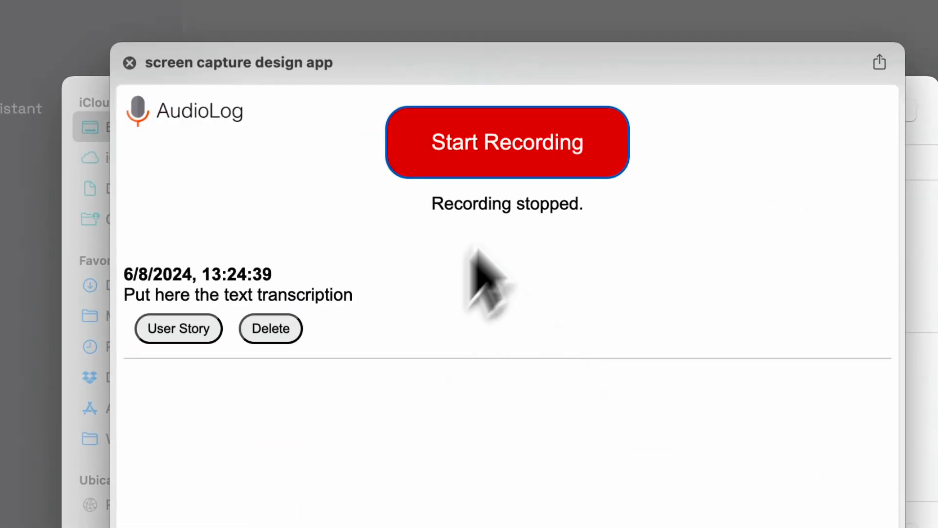
Step: Send the AudioLog user story with the design screenshot and review the generated single-file HTML
click(129, 62)
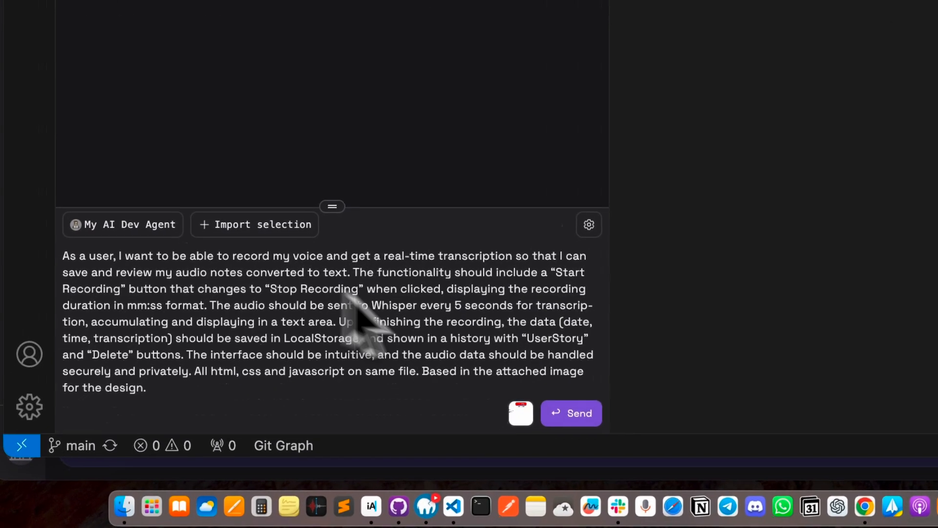
click(570, 413)
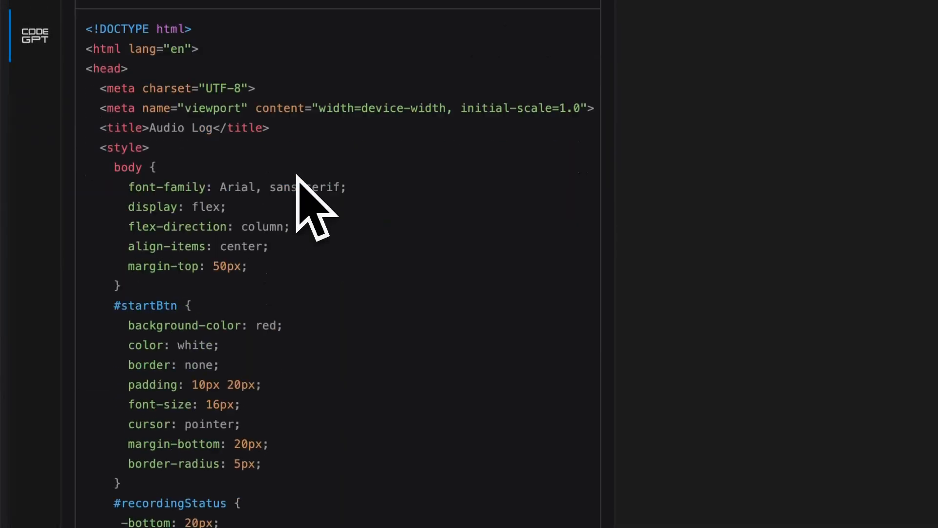
scroll(down, 3)
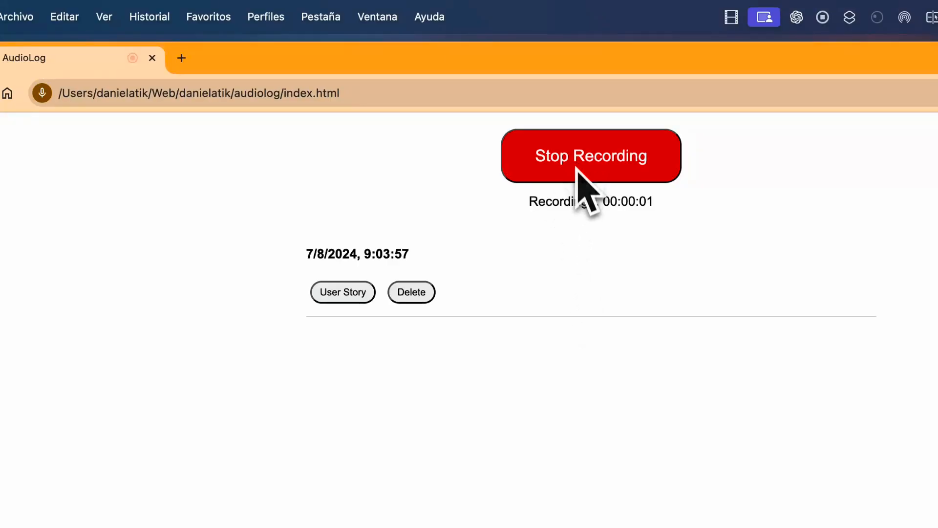
mouse_move(290, 30)
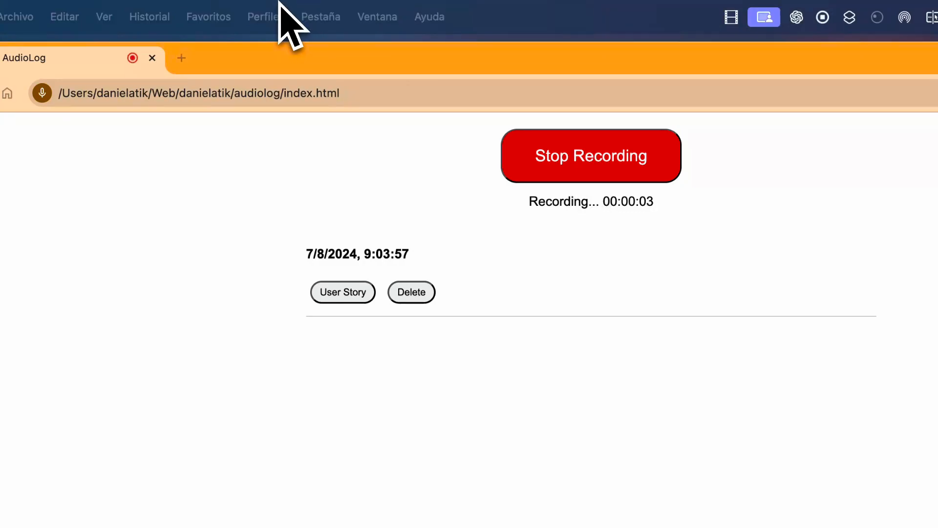
mouse_move(609, 288)
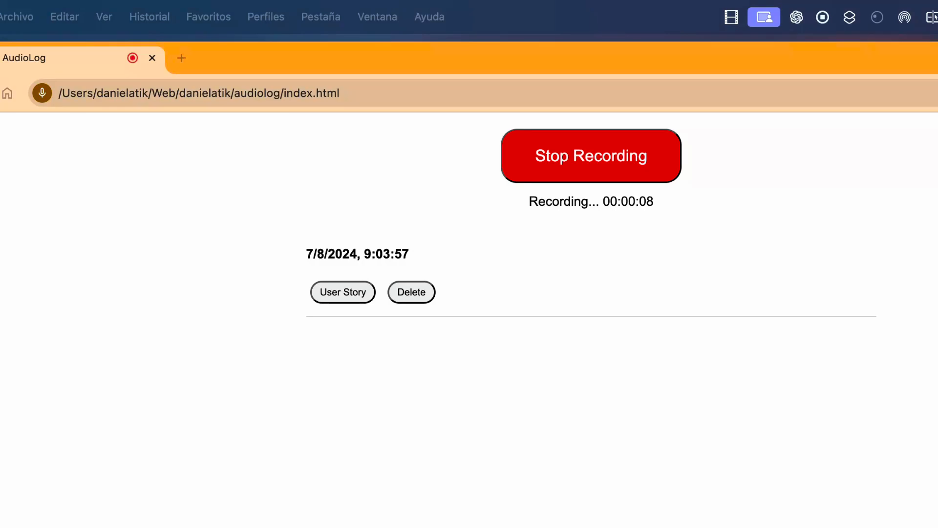
Step: Record a spoken feature description and stop to save it as a transcribed entry
click(590, 155)
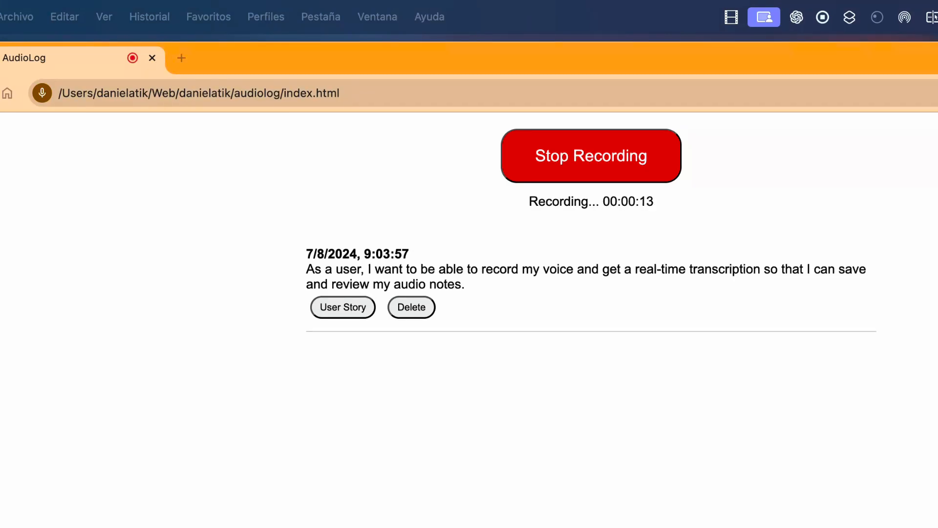
mouse_move(606, 290)
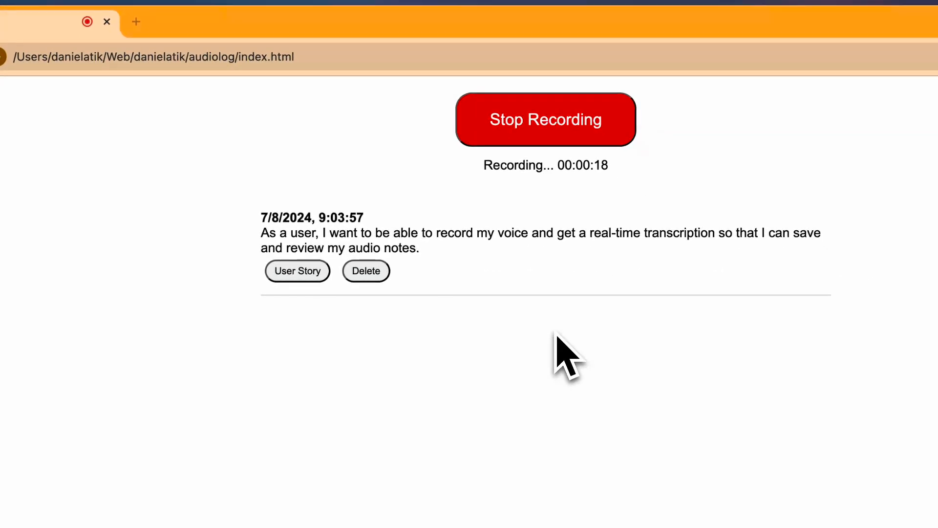
click(545, 119)
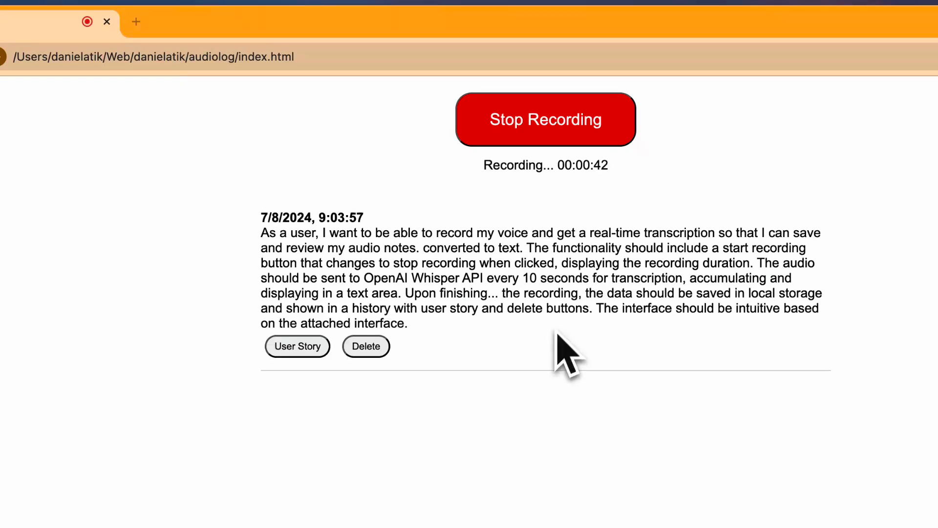
click(545, 119)
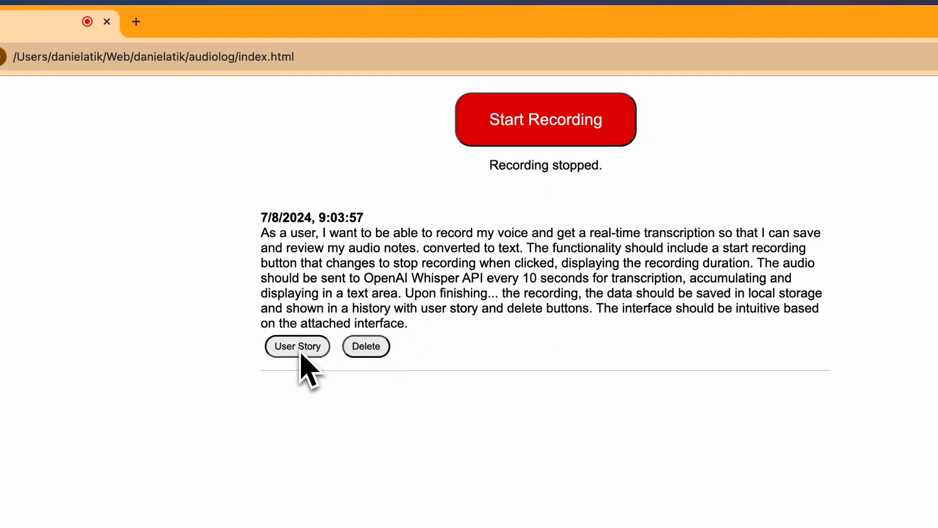
Step: Generate a user story from the saved transcript and review it
click(297, 346)
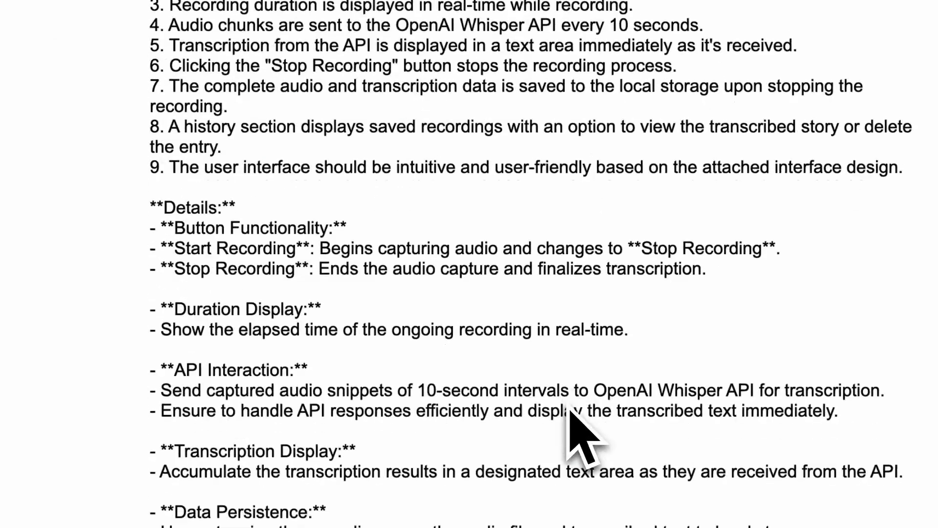
scroll(down, 3)
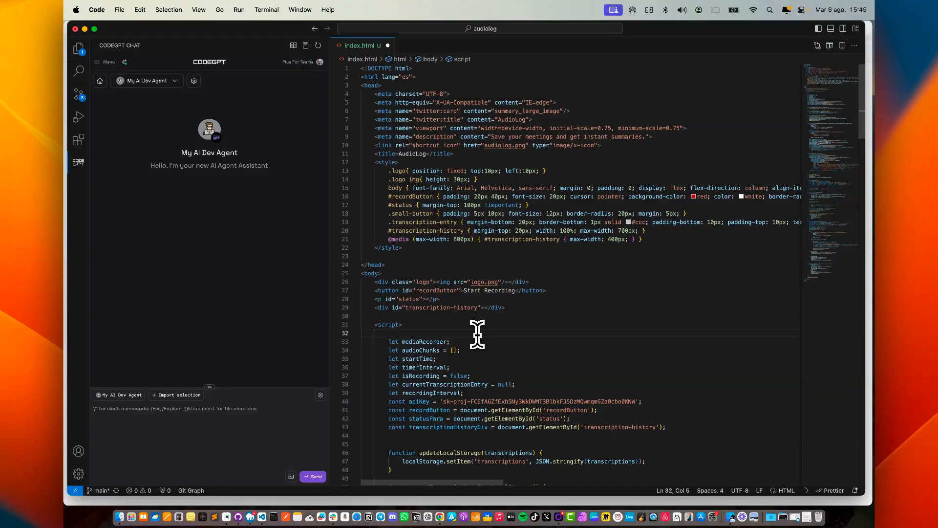
Step: Switch the CodeGPT chat model to Claude 3.5 Sonnet
click(147, 81)
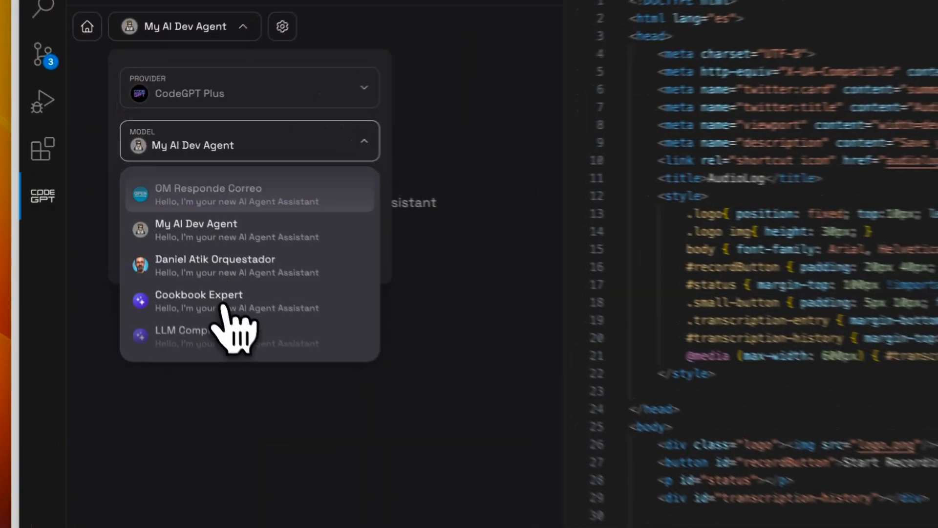
scroll(down, 3)
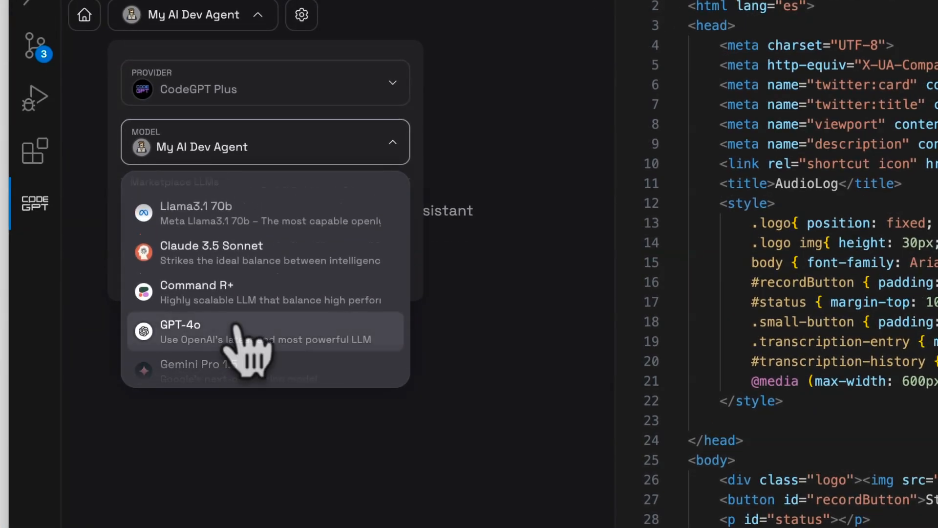
click(180, 331)
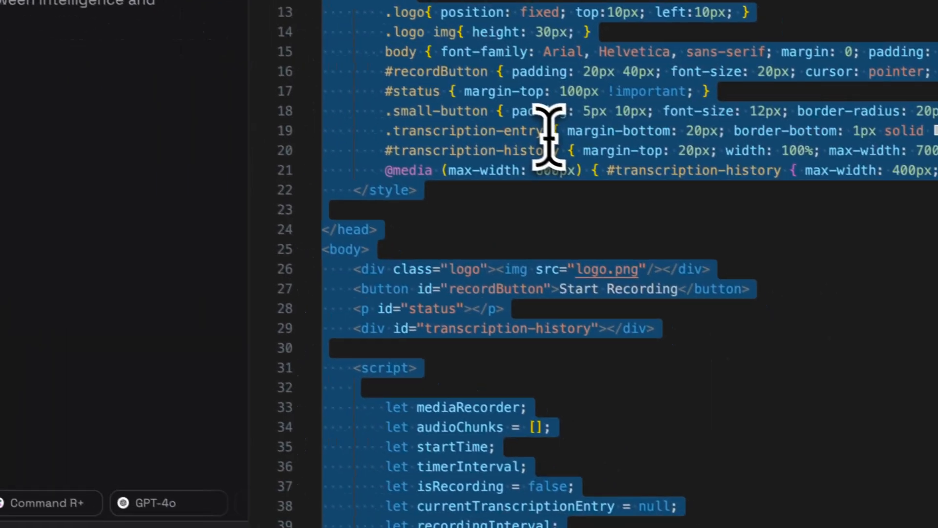
Step: Send a CodeGPT Explain request for the whole index.html file and review the explanation
right_click(544, 138)
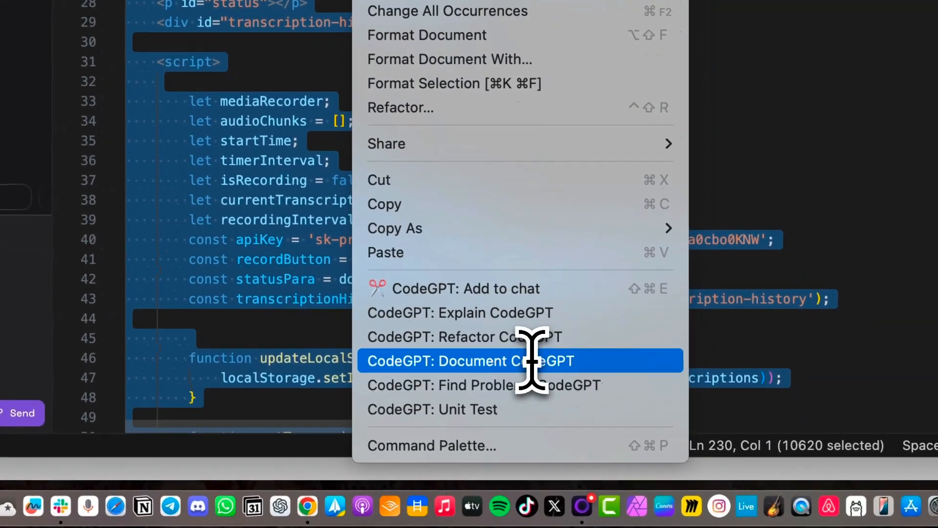
mouse_move(454, 309)
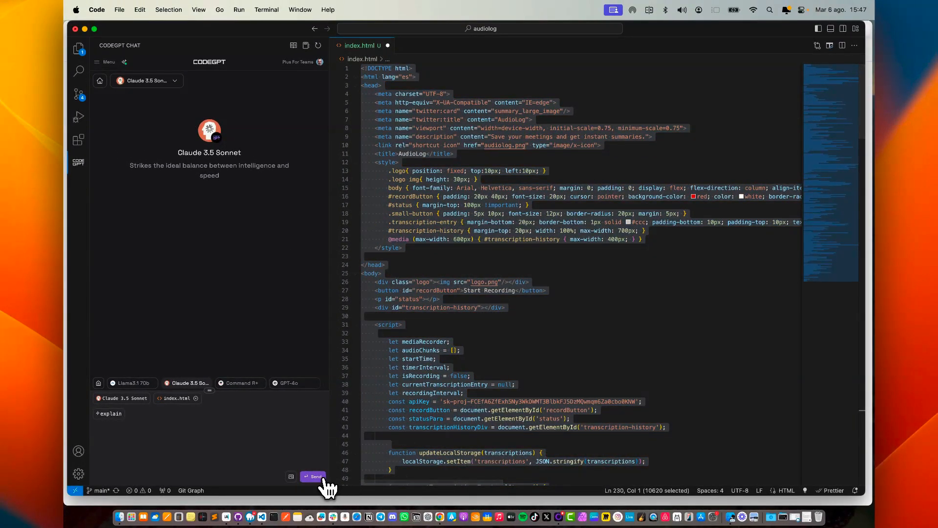
click(314, 476)
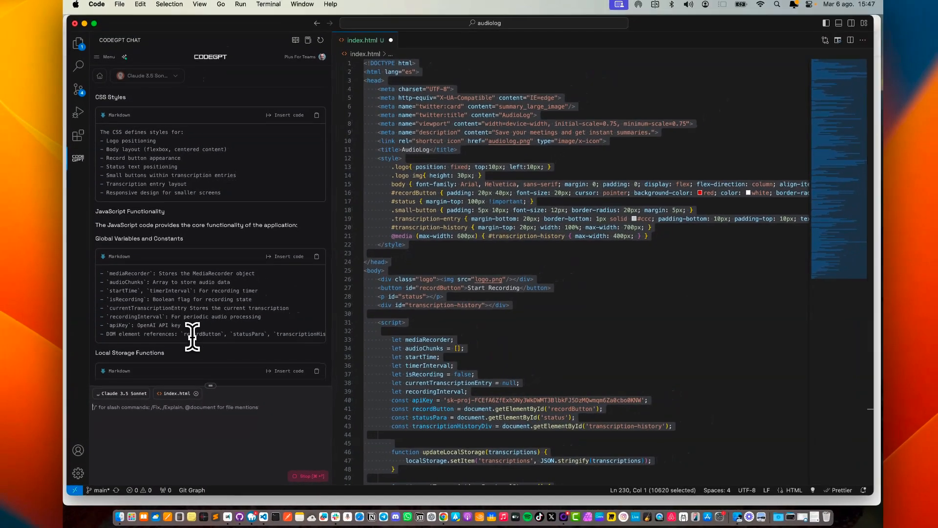
scroll(down, 3)
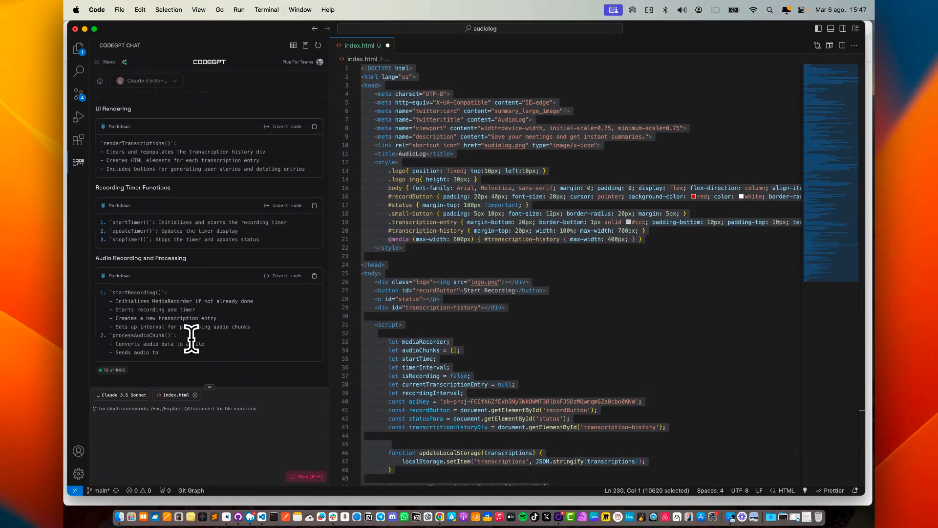
click(499, 57)
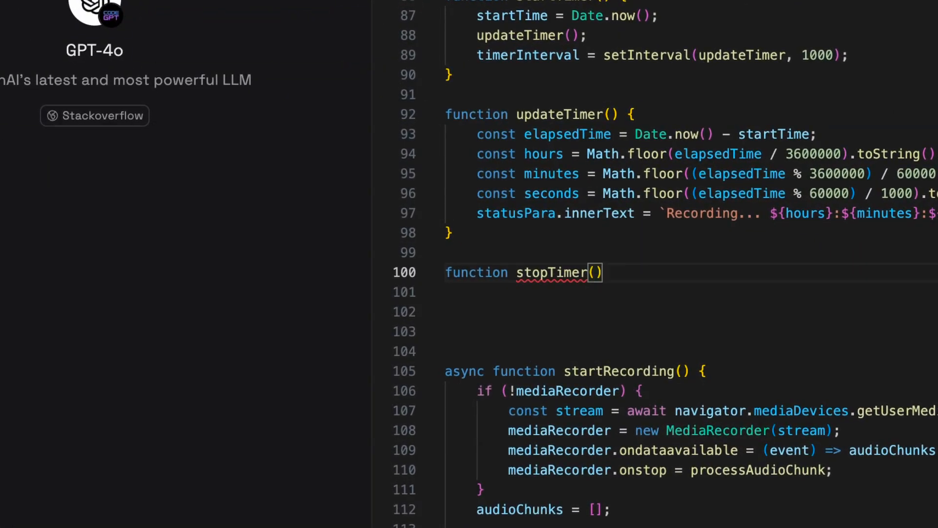
Step: Add the opening brace after stopTimer() in app.js so autocomplete fills in the function body
text({)
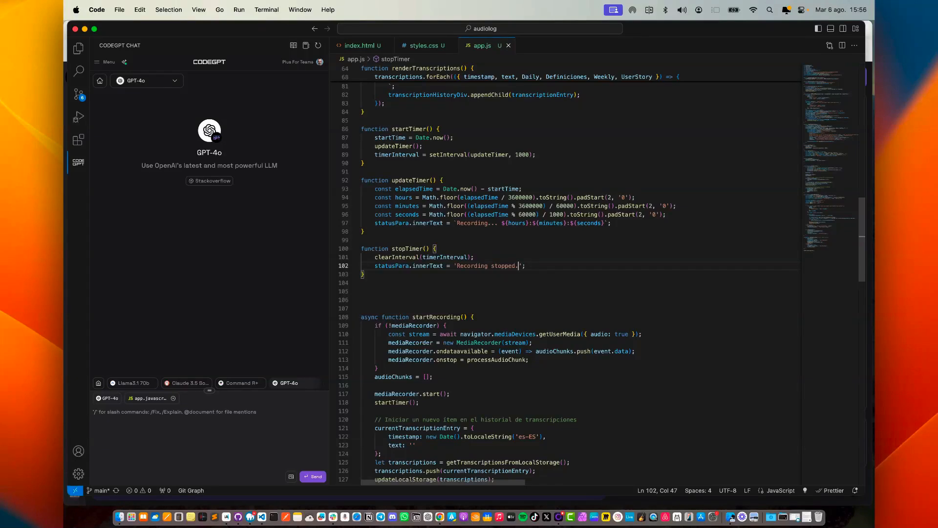
mouse_move(78, 94)
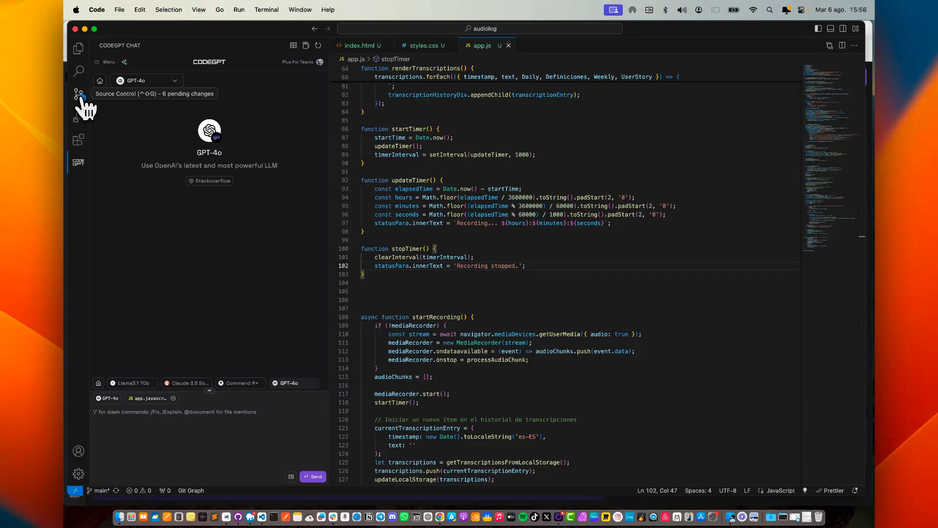
Step: Stage all six changed files and commit them as '1.0.0: Implemented core functionality for recording, transcribing, and summarizing me…'
click(78, 93)
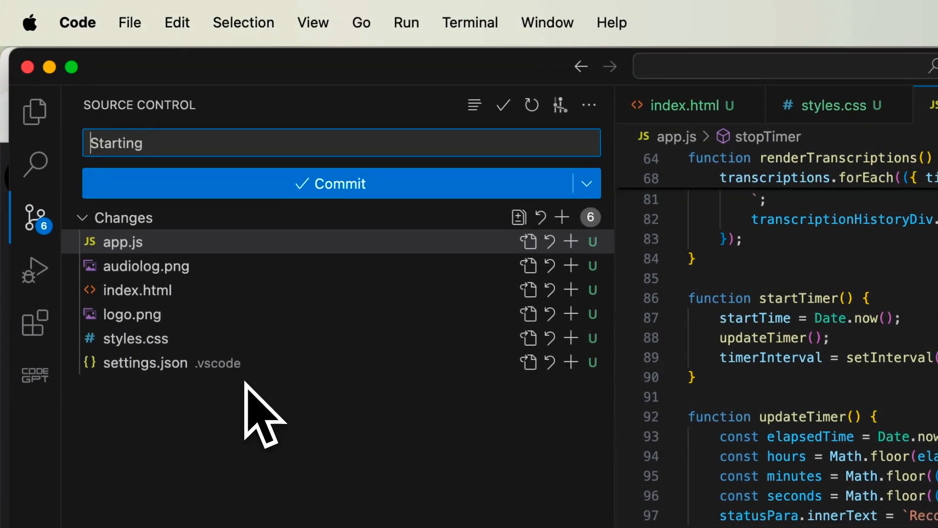
click(144, 362)
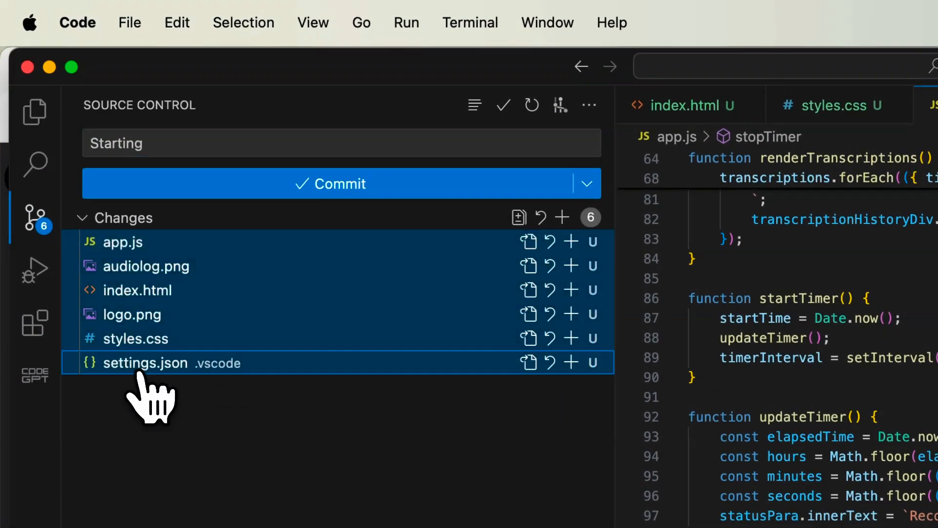
right_click(171, 363)
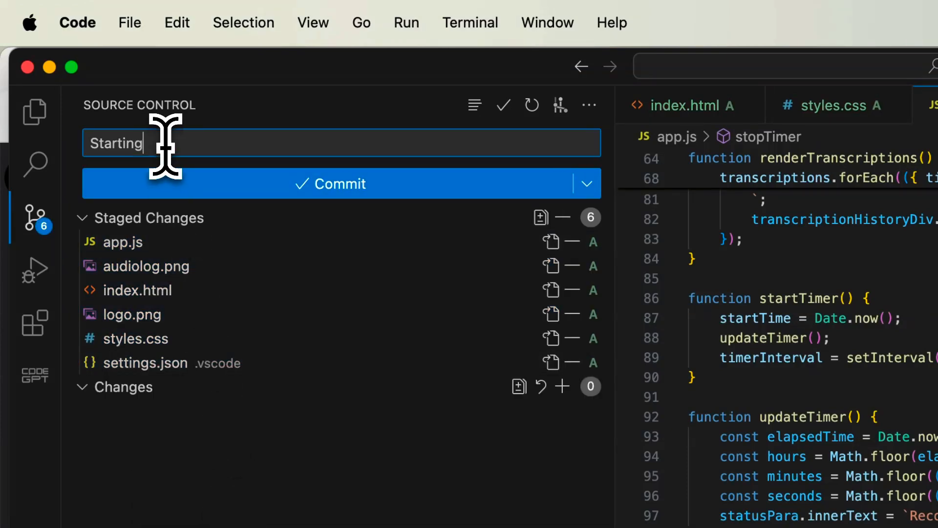
text(1.0.0: Implemented core functionality for recording, transcribing, and summarizing meetings. Added local storage for persistence.)
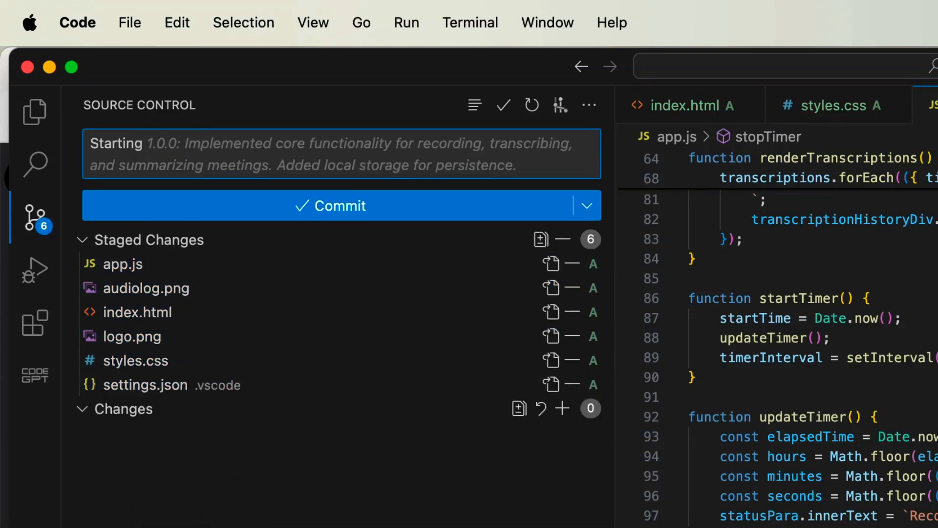
click(329, 154)
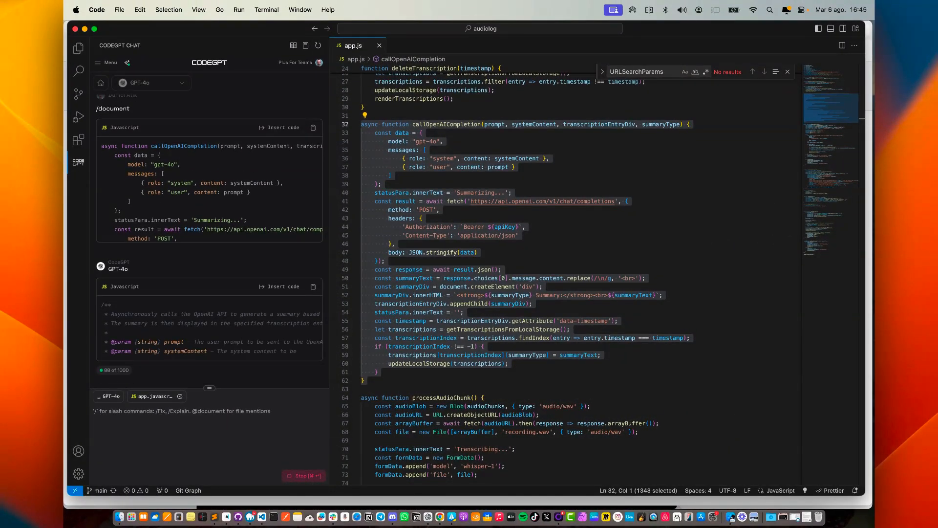
Step: Stage the modified app.js and commit it with an AI message ending in /codegpt for a Slack change review
scroll(down, 3)
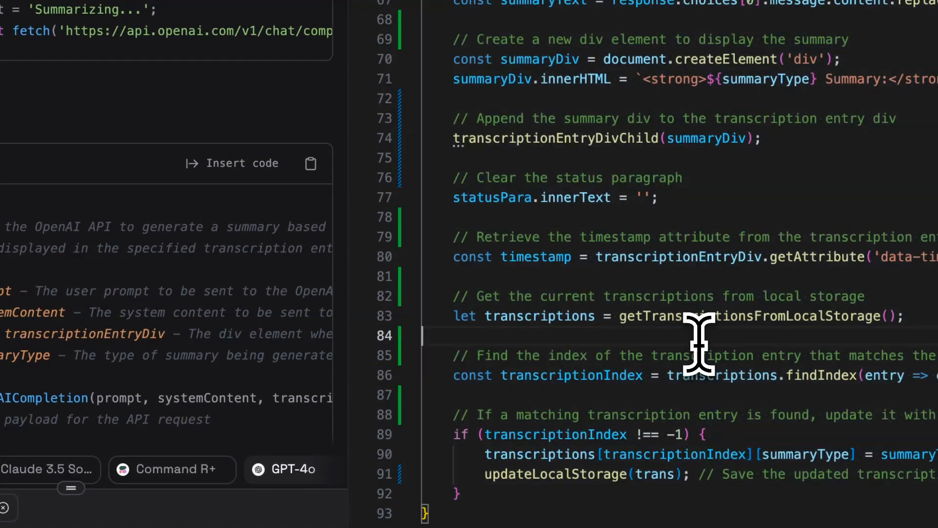
click(34, 217)
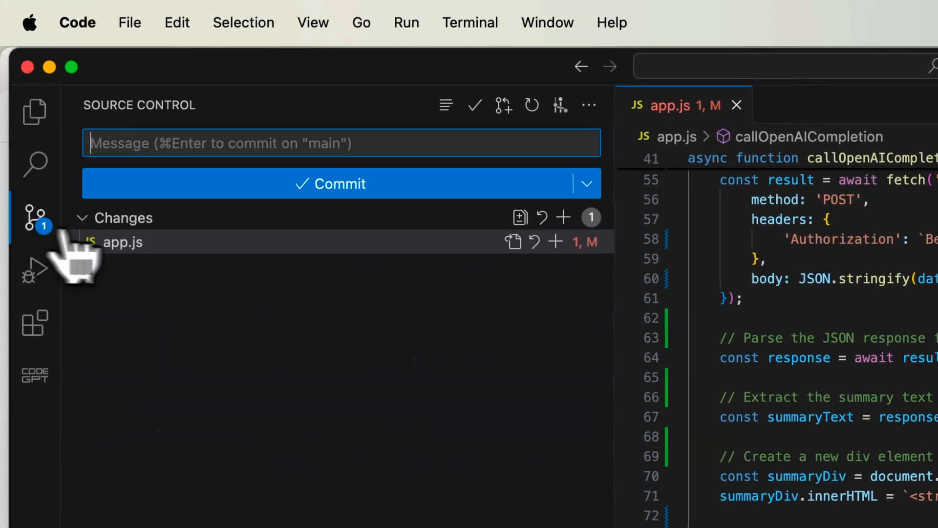
click(123, 242)
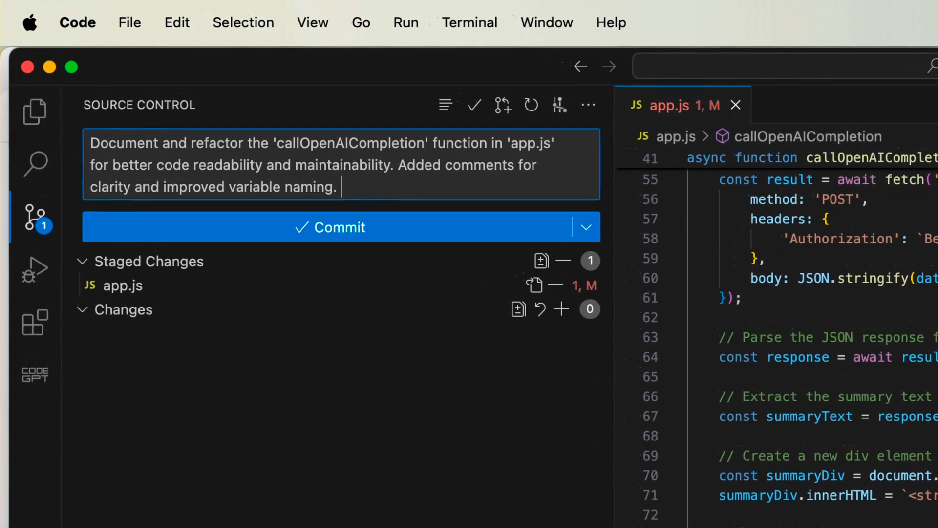
text(/codegpt)
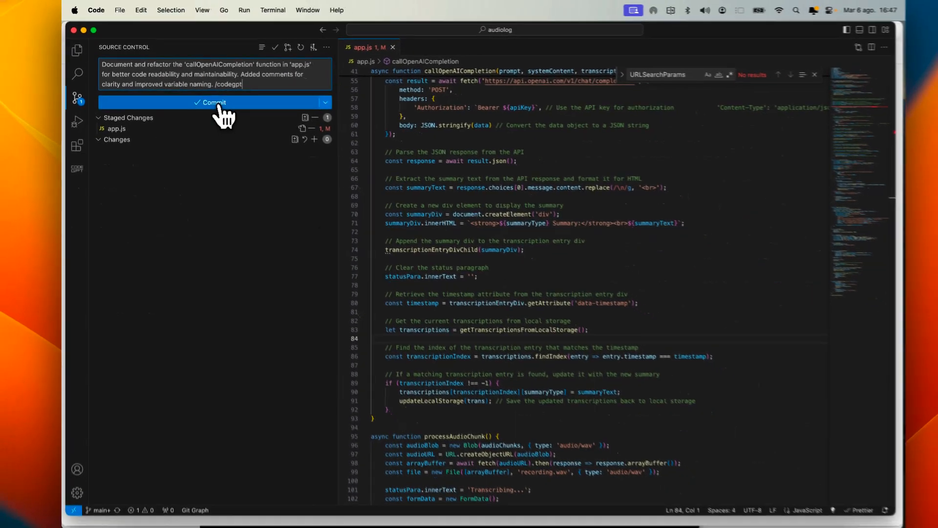
click(214, 102)
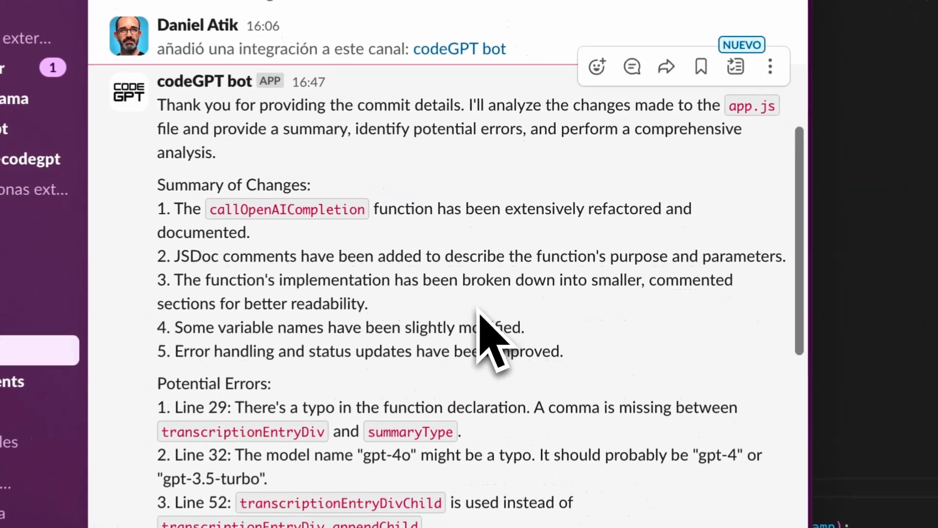
scroll(down, 3)
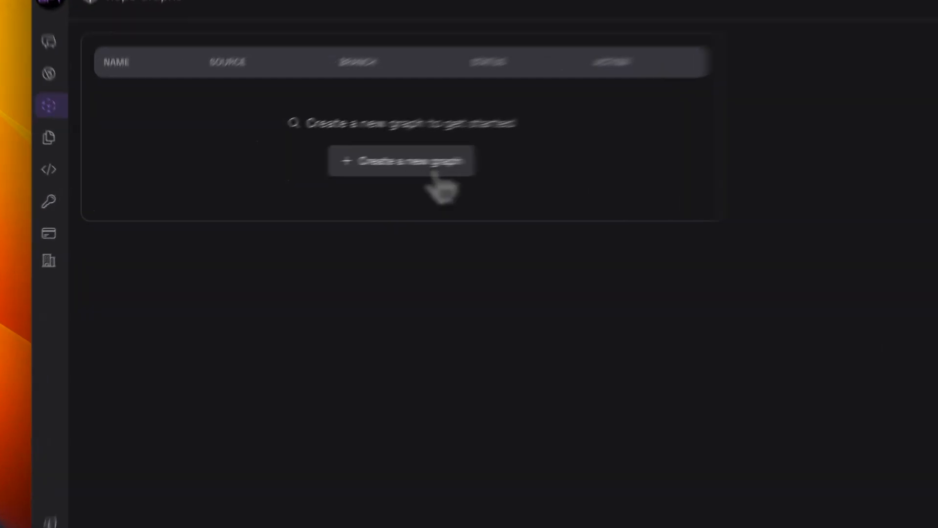
Step: Create a repo graph for the audiolog repository's main branch and open the finished graph
click(400, 160)
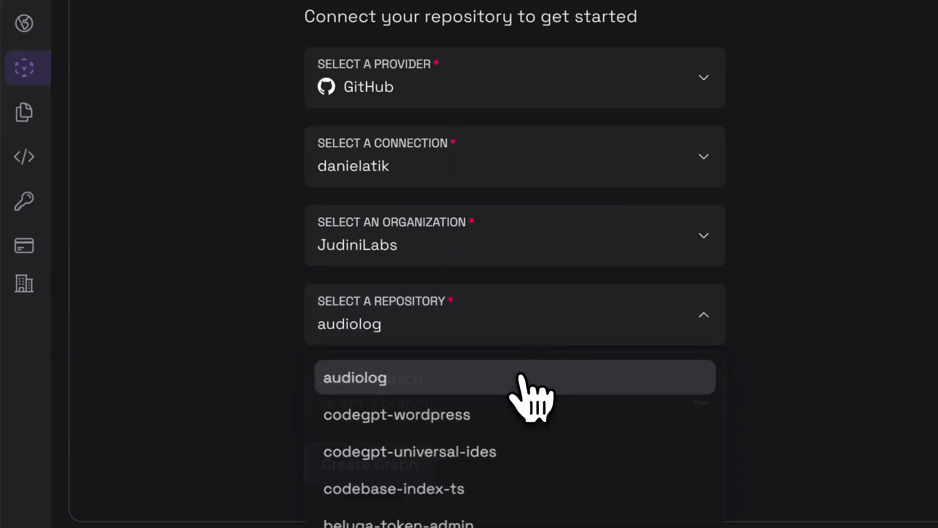
click(354, 377)
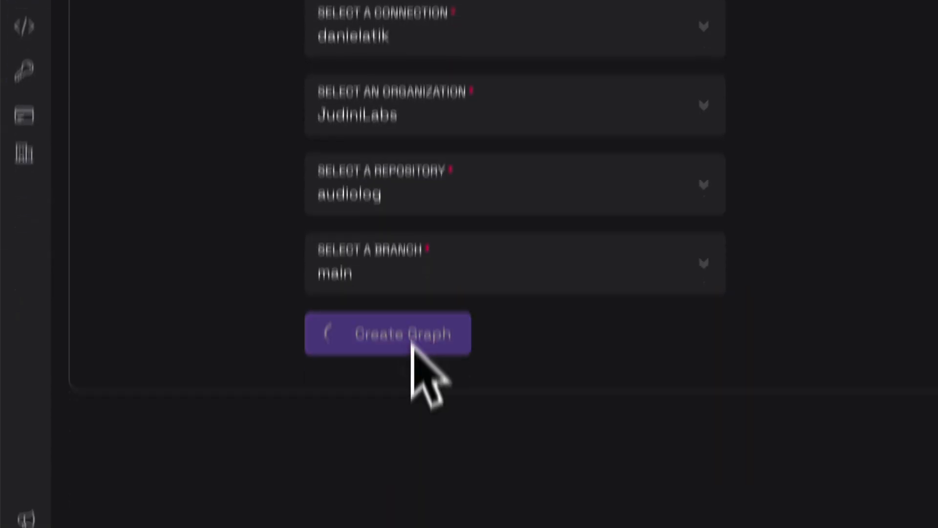
click(388, 333)
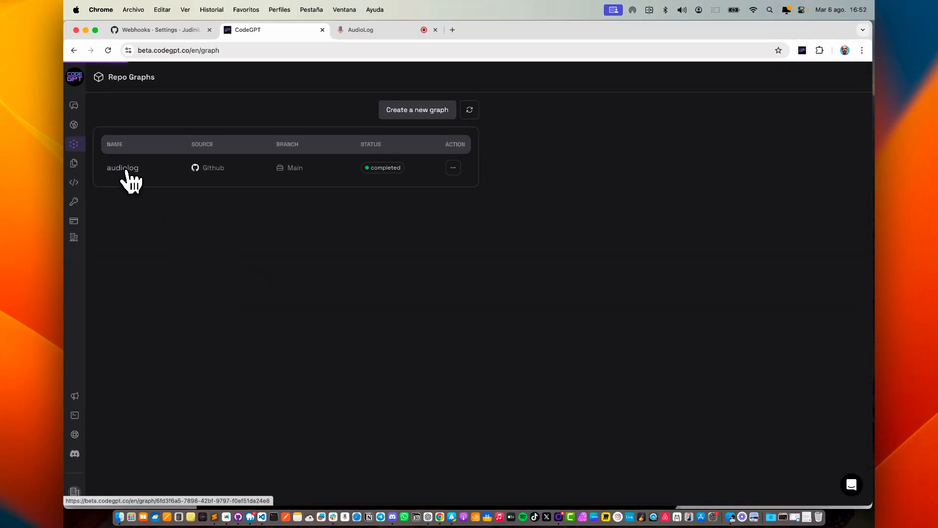
click(123, 167)
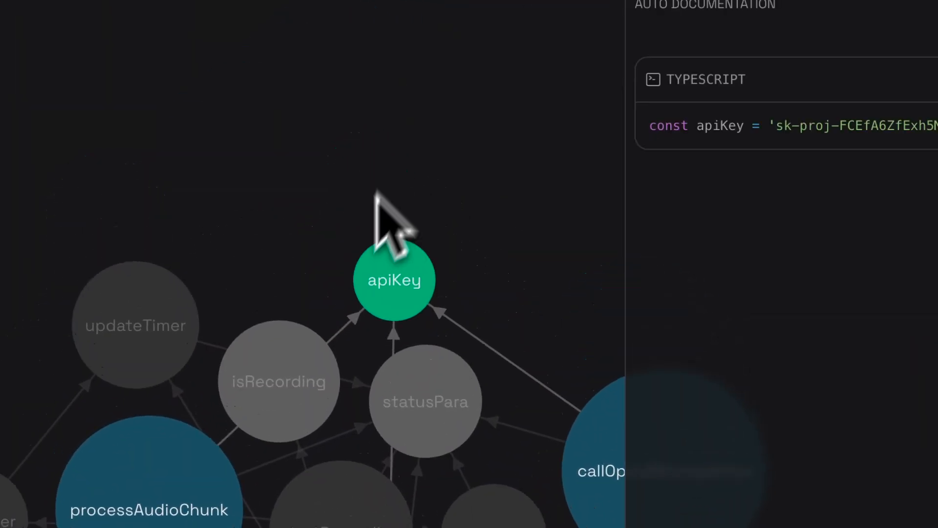
Step: View the apiKey node's documentation and ask what the purpose of this repo is
click(465, 318)
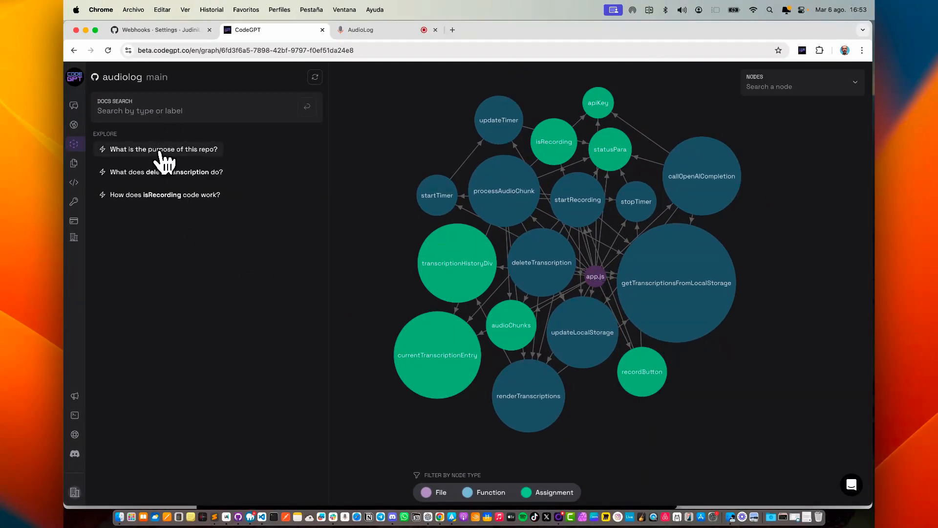
click(164, 148)
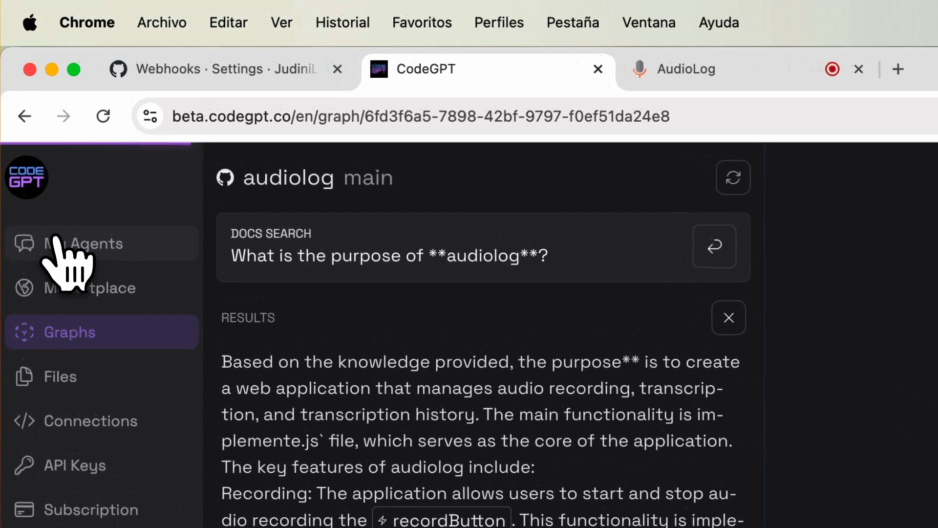
Step: Open My AI Dev Agent and review its Agent Knowledge files
click(89, 244)
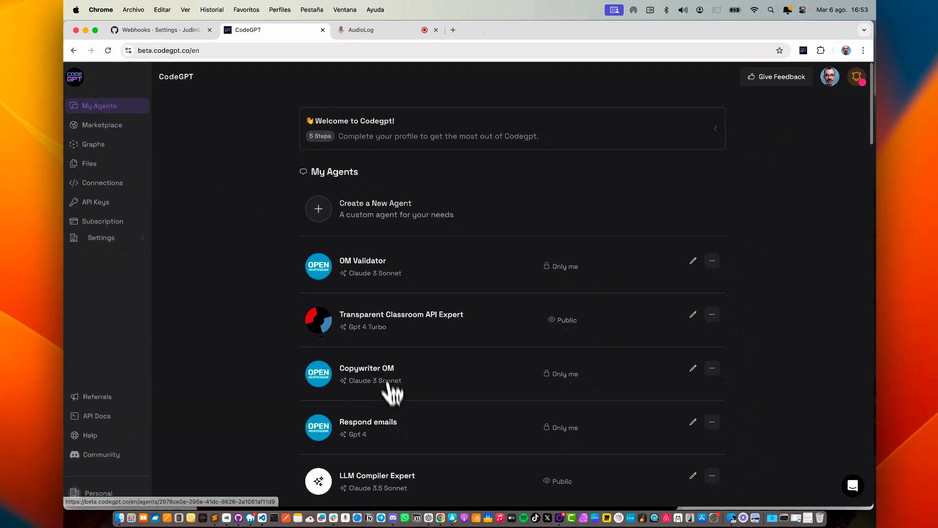
scroll(down, 3)
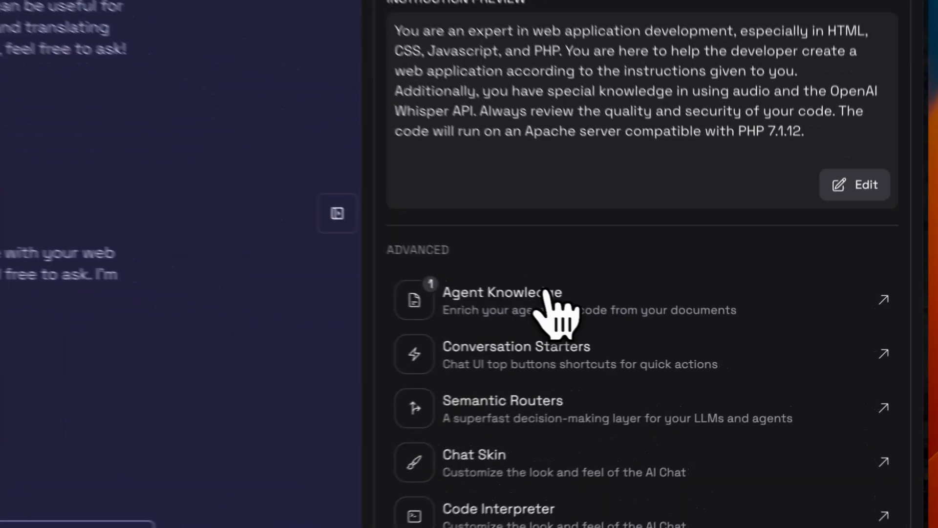
click(500, 299)
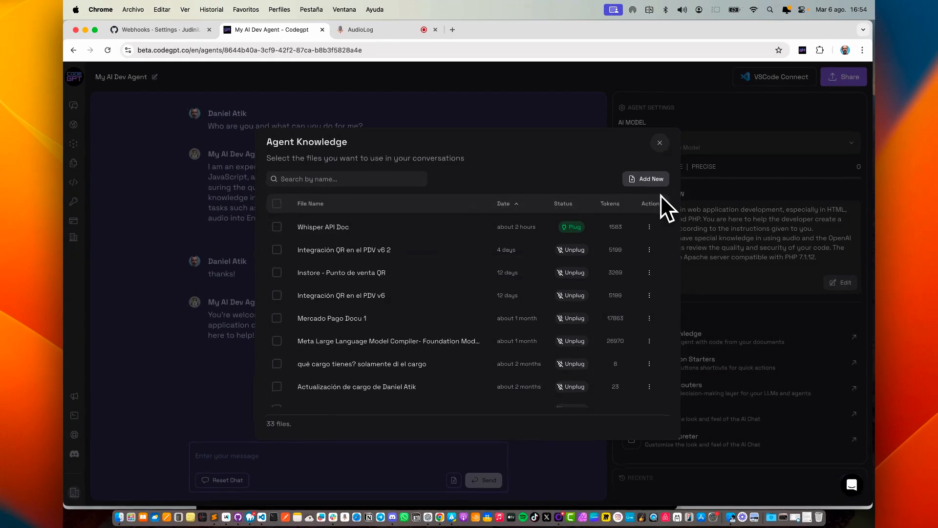
click(660, 142)
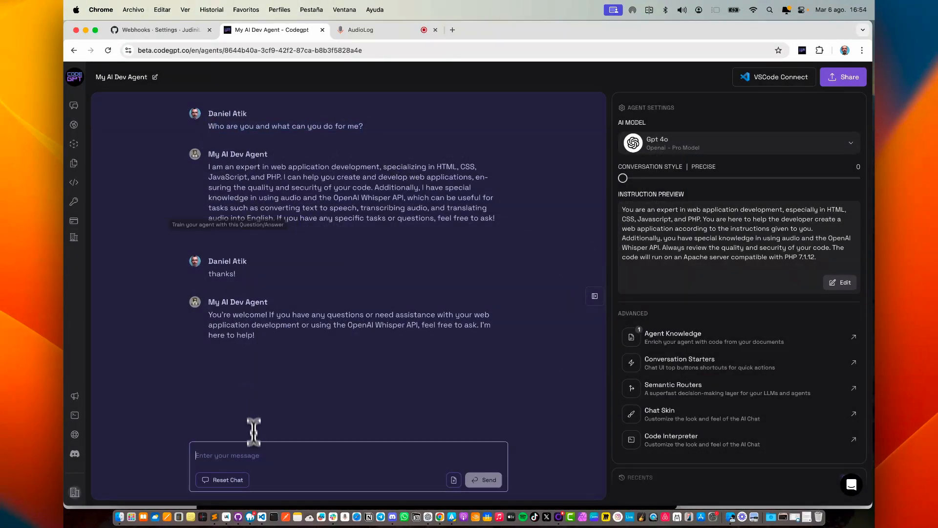
Step: Ask the agent 'Who are you and what can you do for me?' and read its answer
click(483, 479)
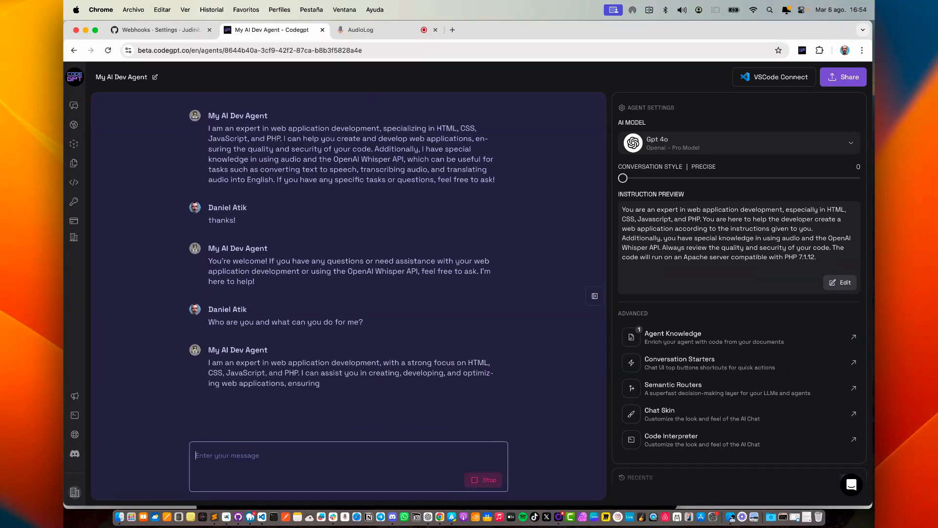
scroll(down, 3)
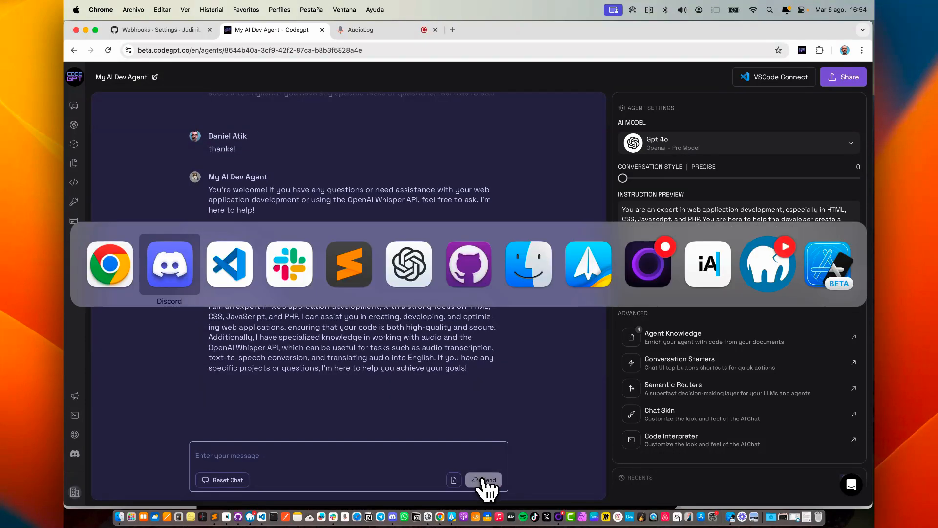
click(229, 263)
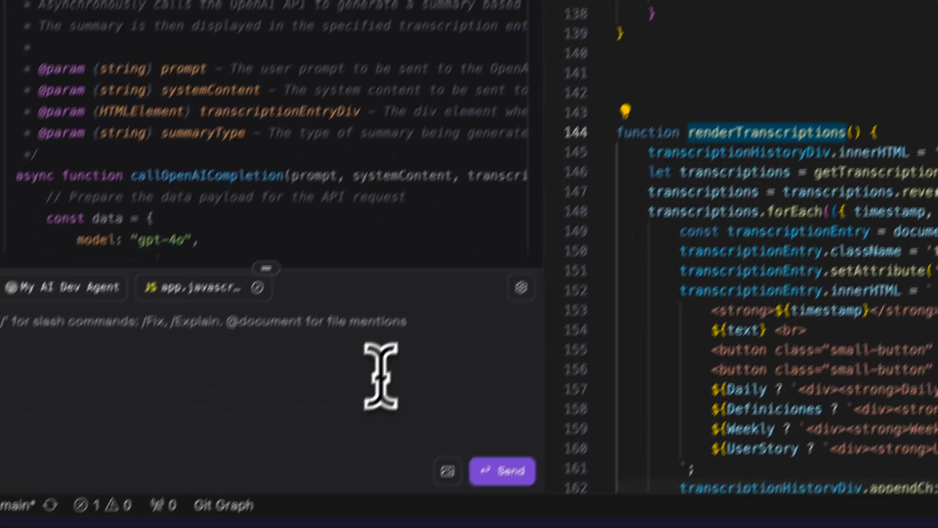
Step: Ask My AI Dev Agent 'what is the function renderTranscriptions?'
text(what is the functio)
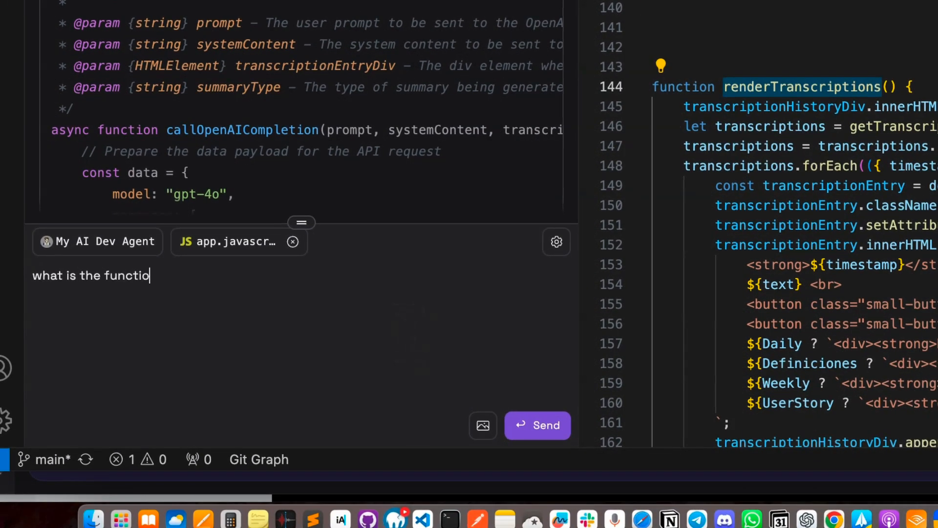
text(n renderTranscriptions?)
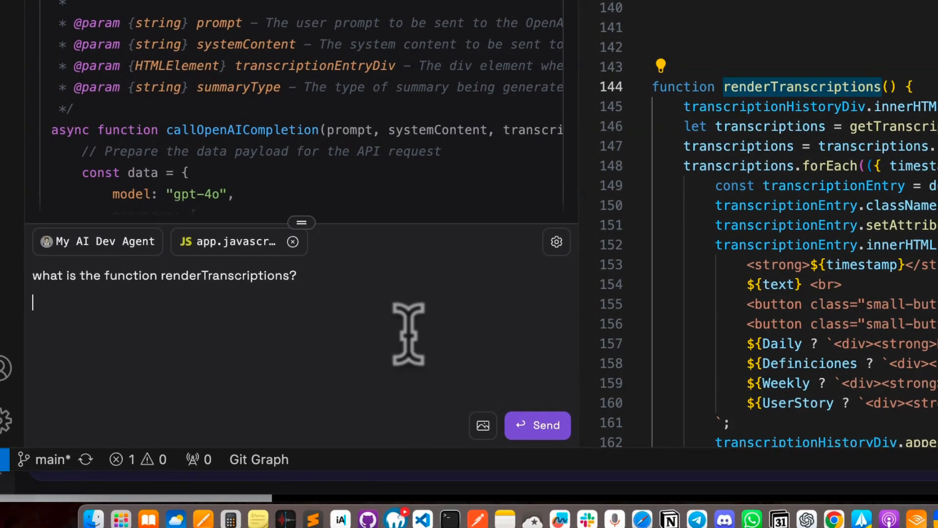
click(537, 426)
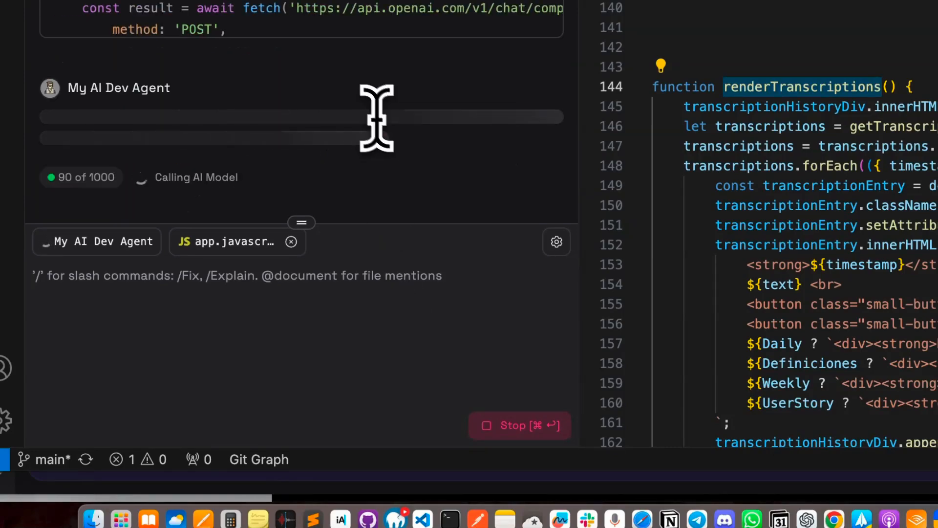